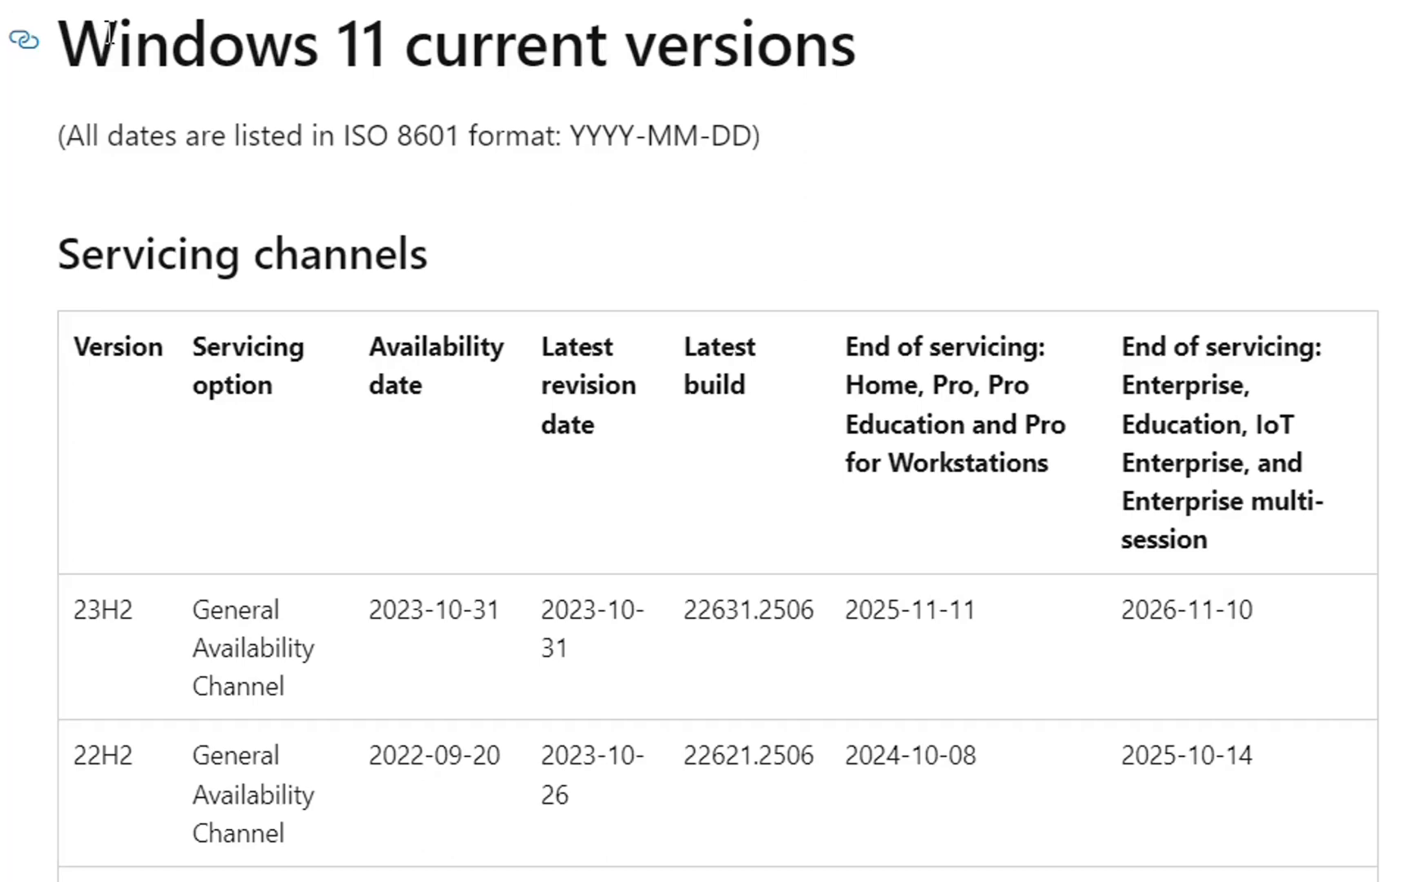
mouse_move(970, 102)
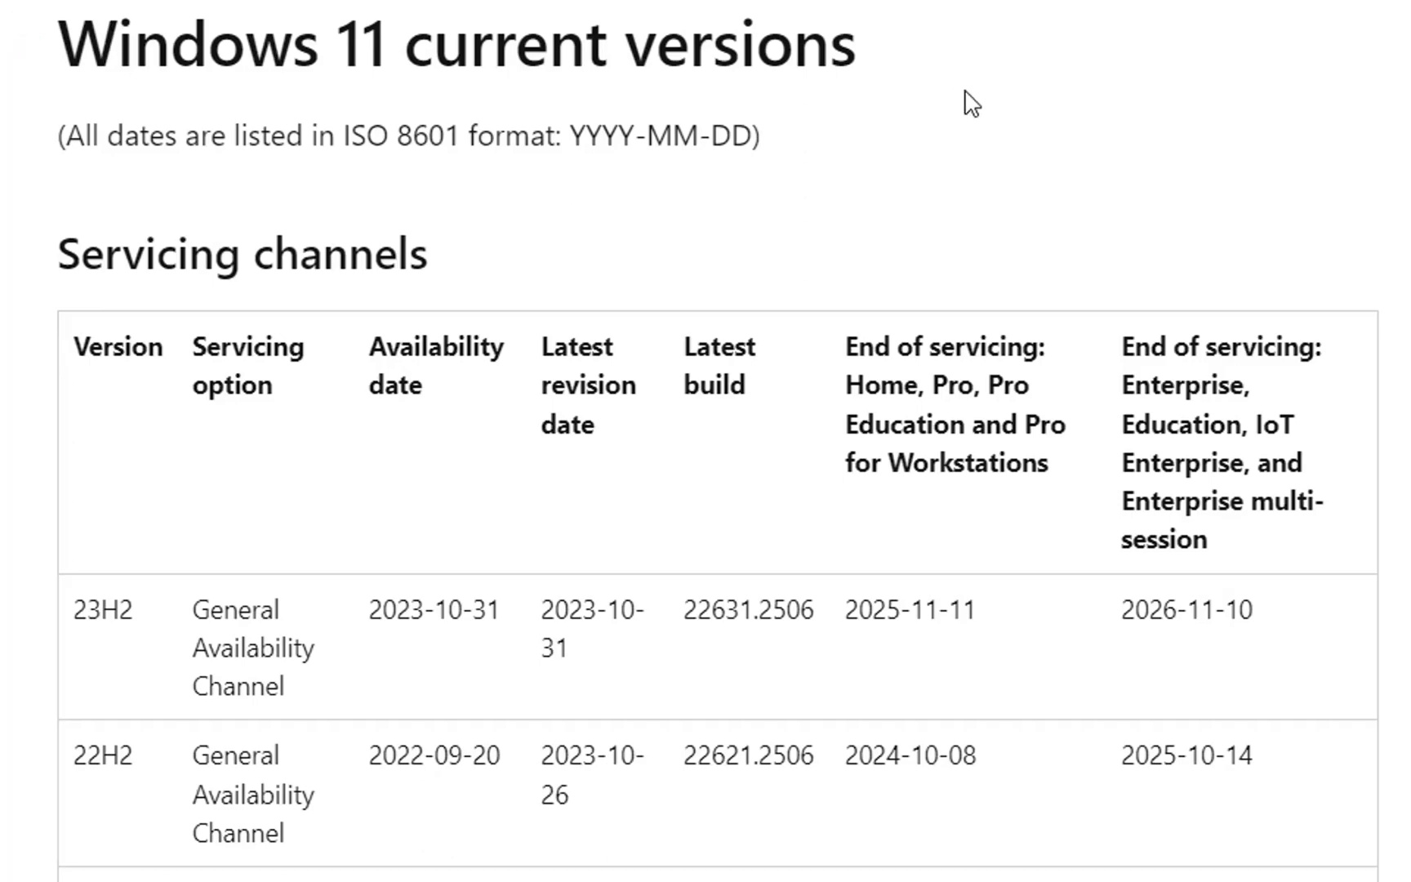
View the cumulative update installing in Windows Update, then the System settings page.
scroll(down, 3)
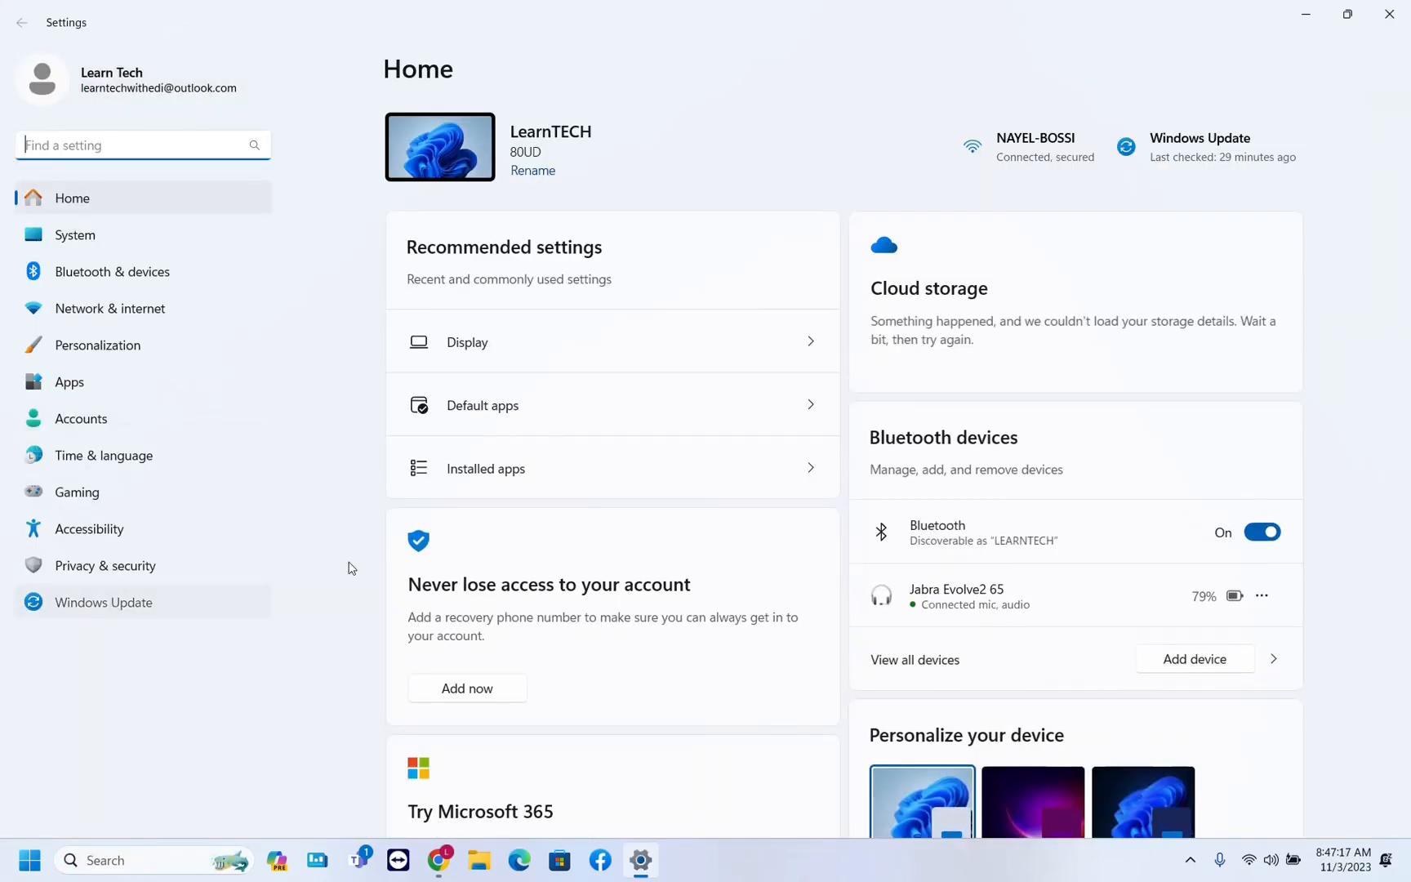
click(104, 602)
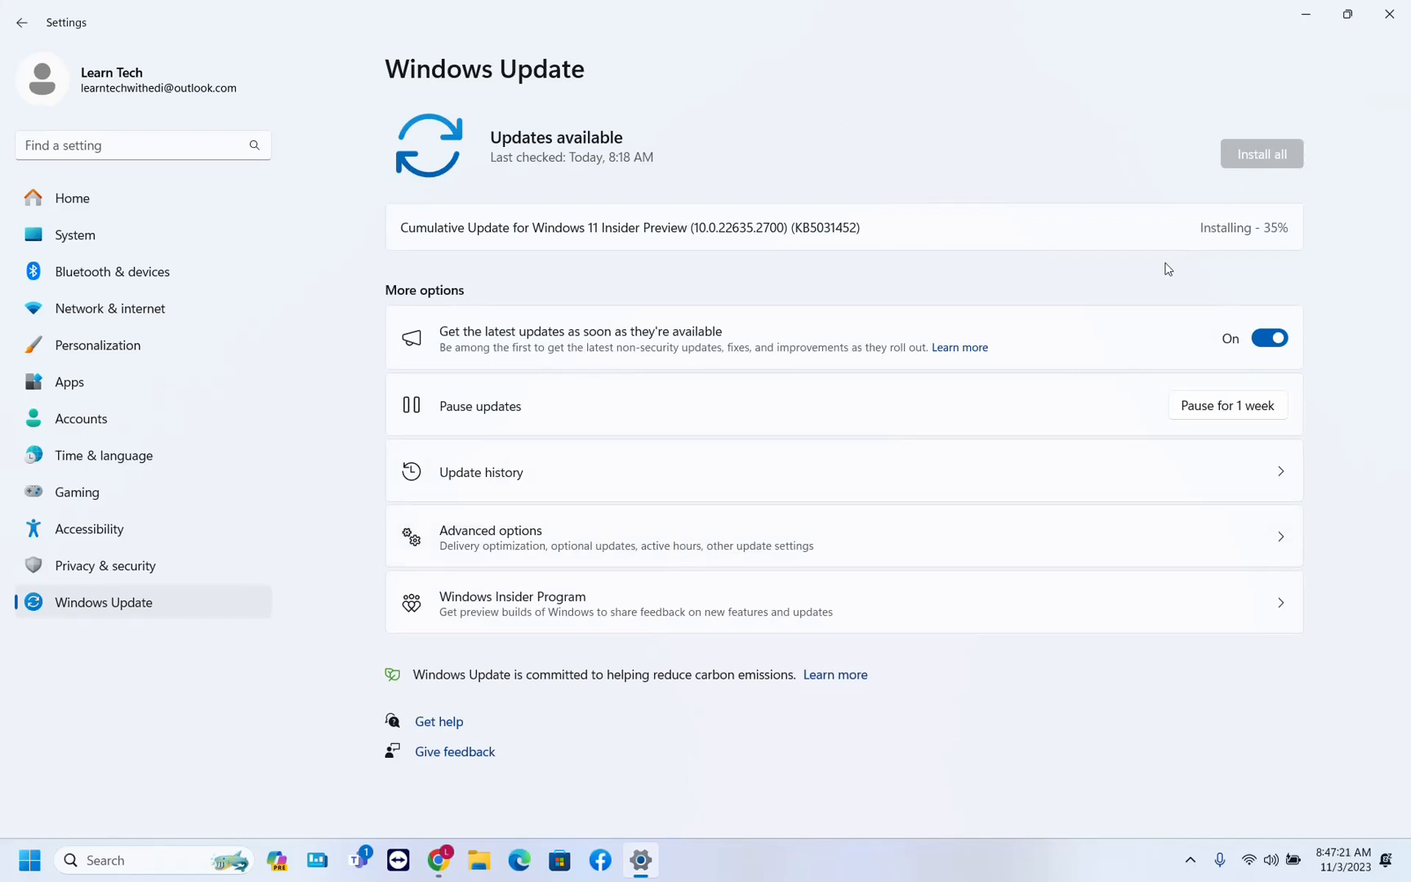
mouse_move(1043, 264)
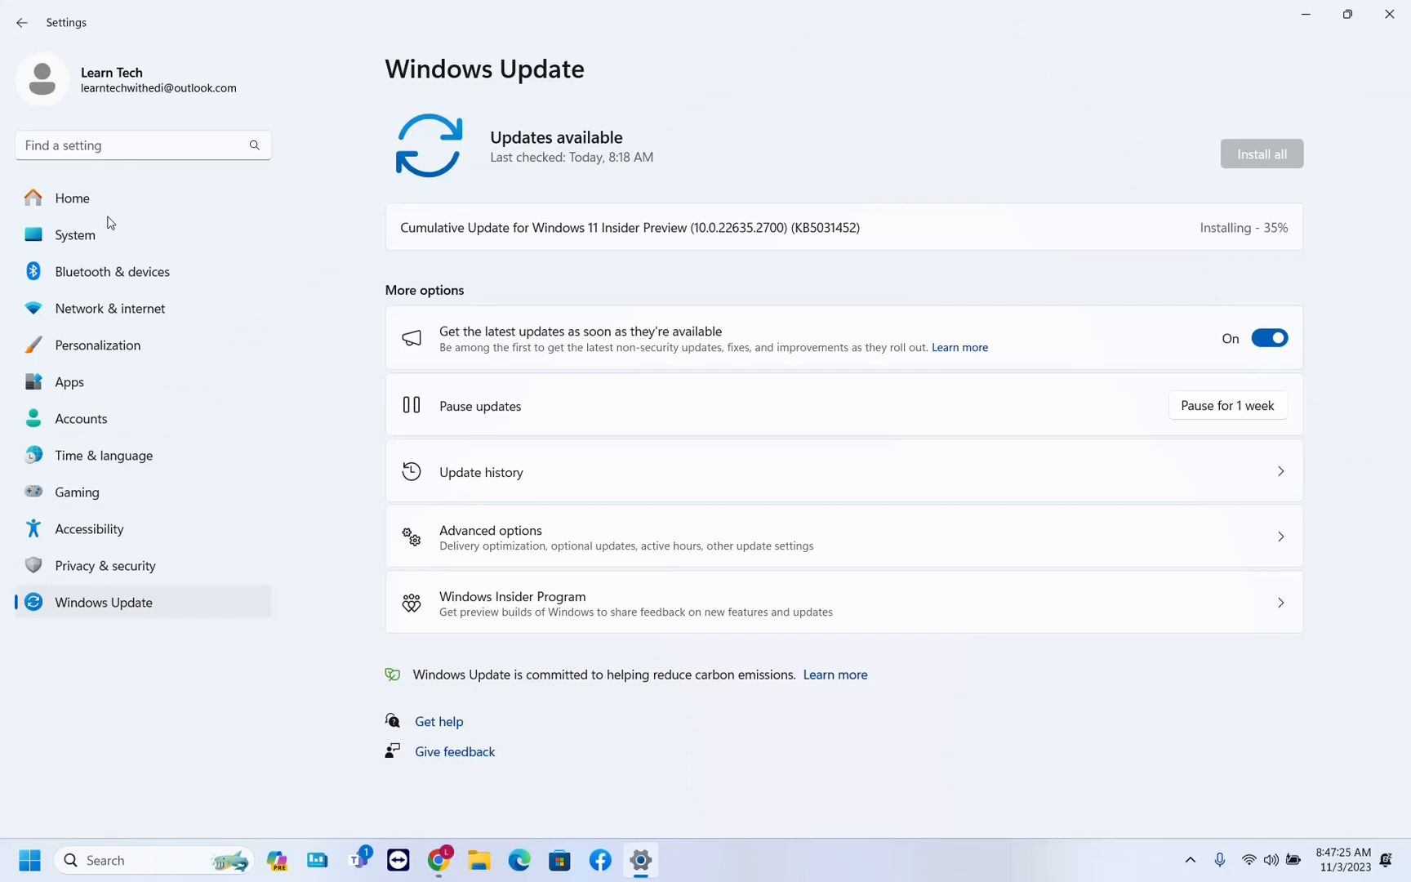
mouse_move(115, 245)
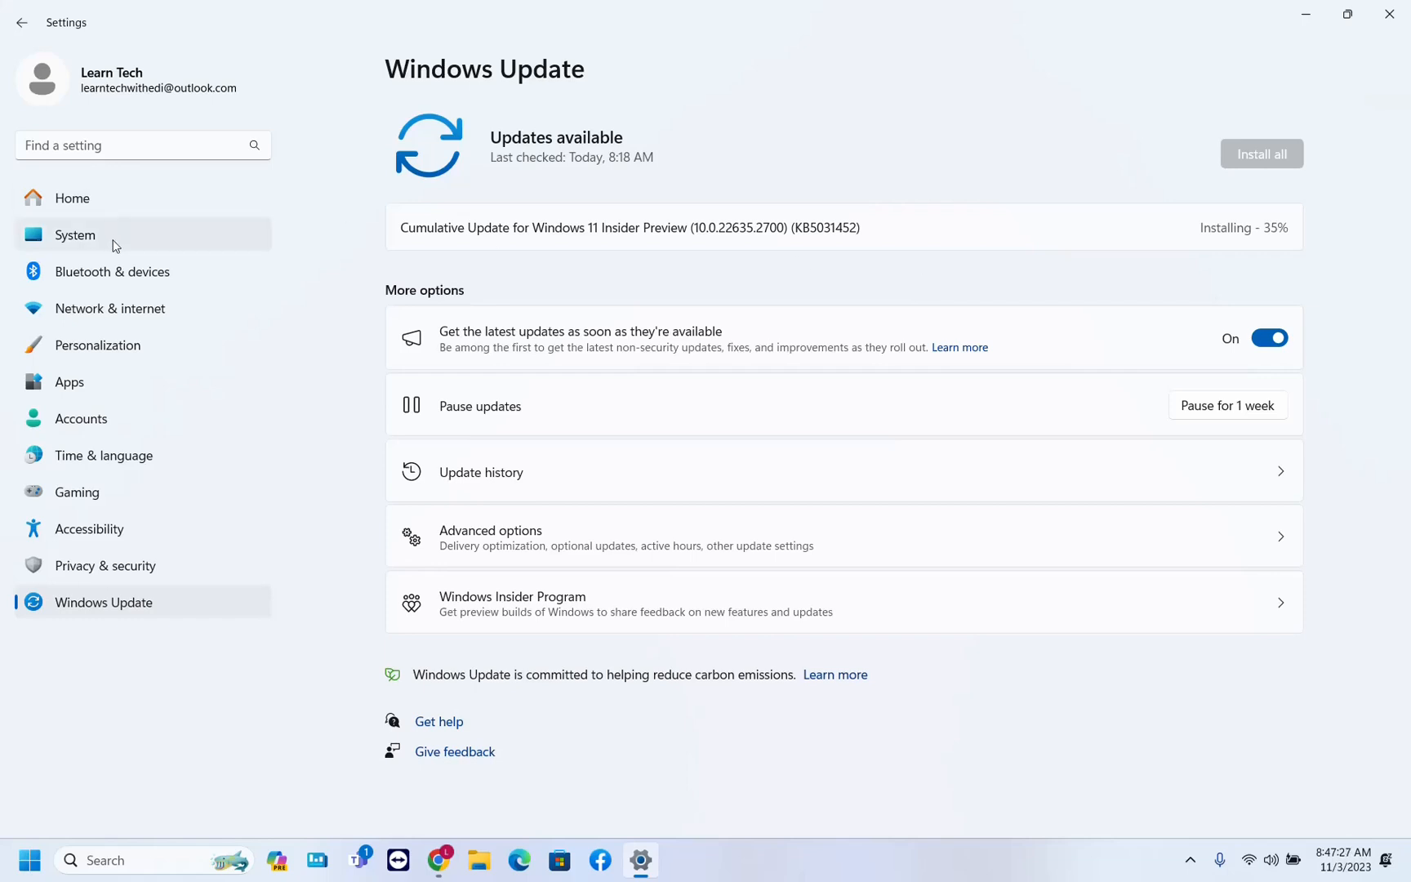
click(75, 235)
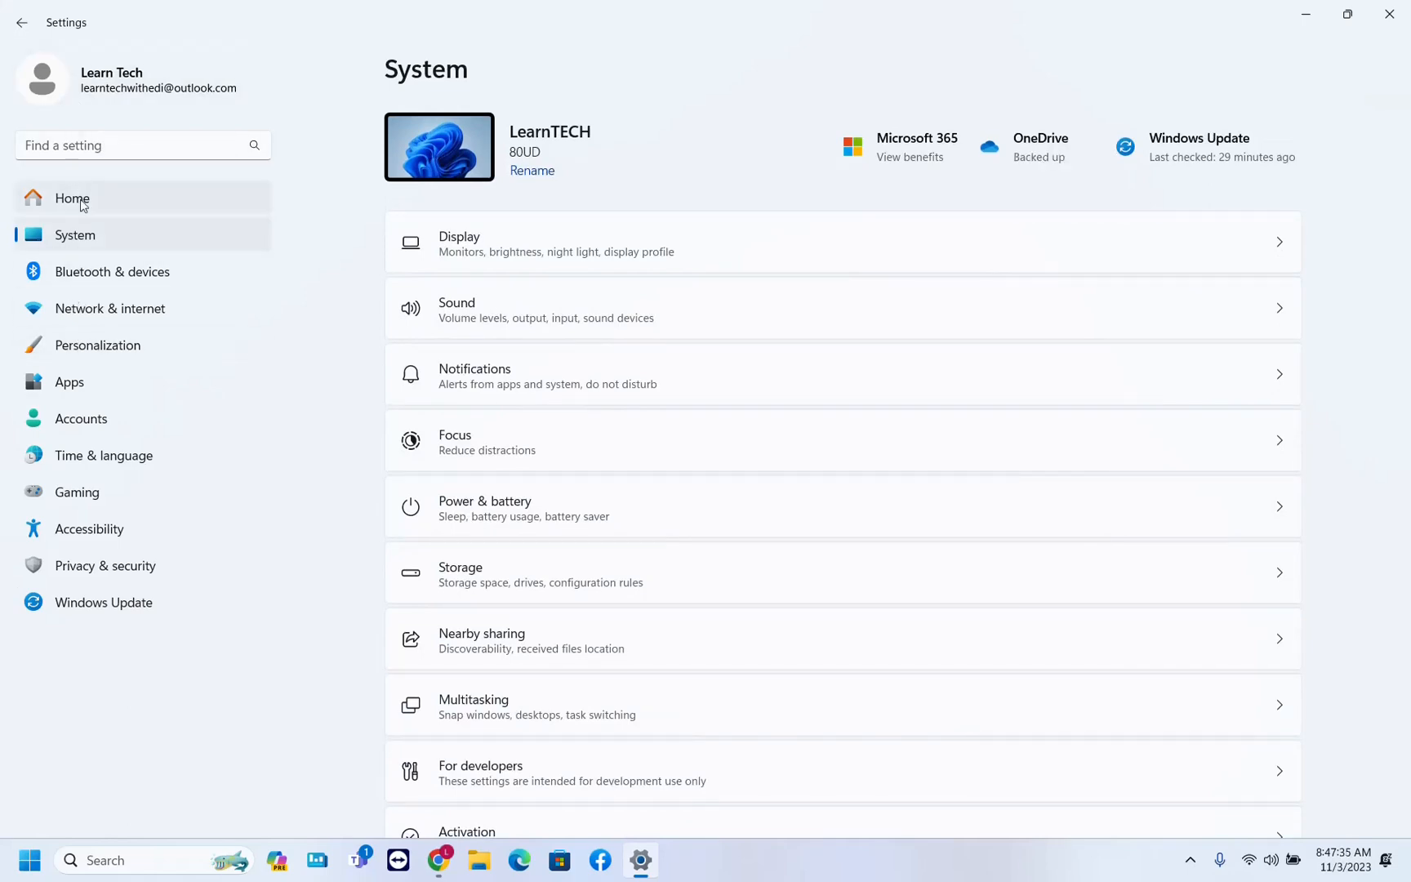
mouse_move(74, 235)
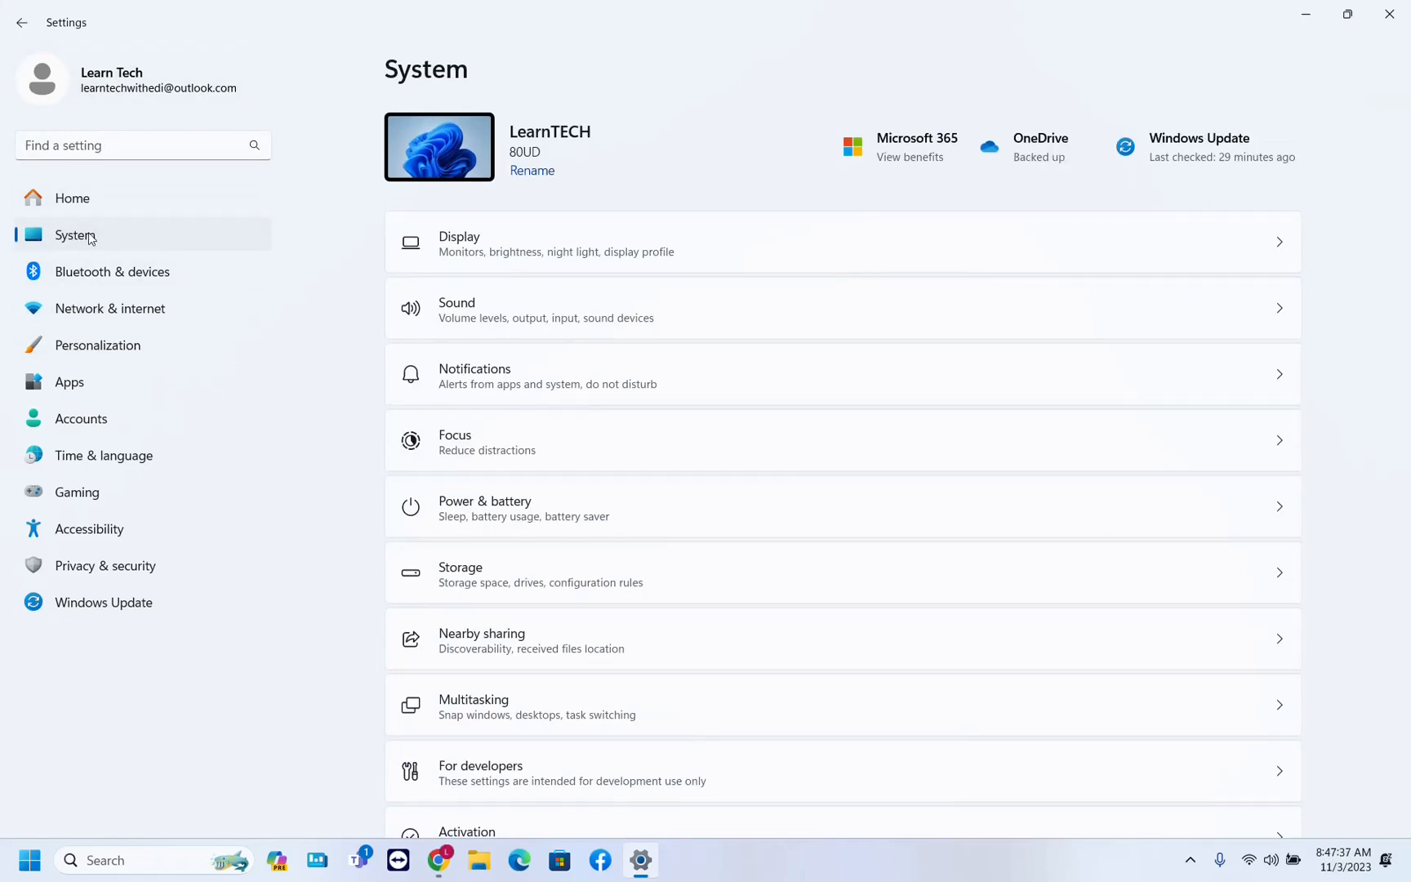
scroll(down, 3)
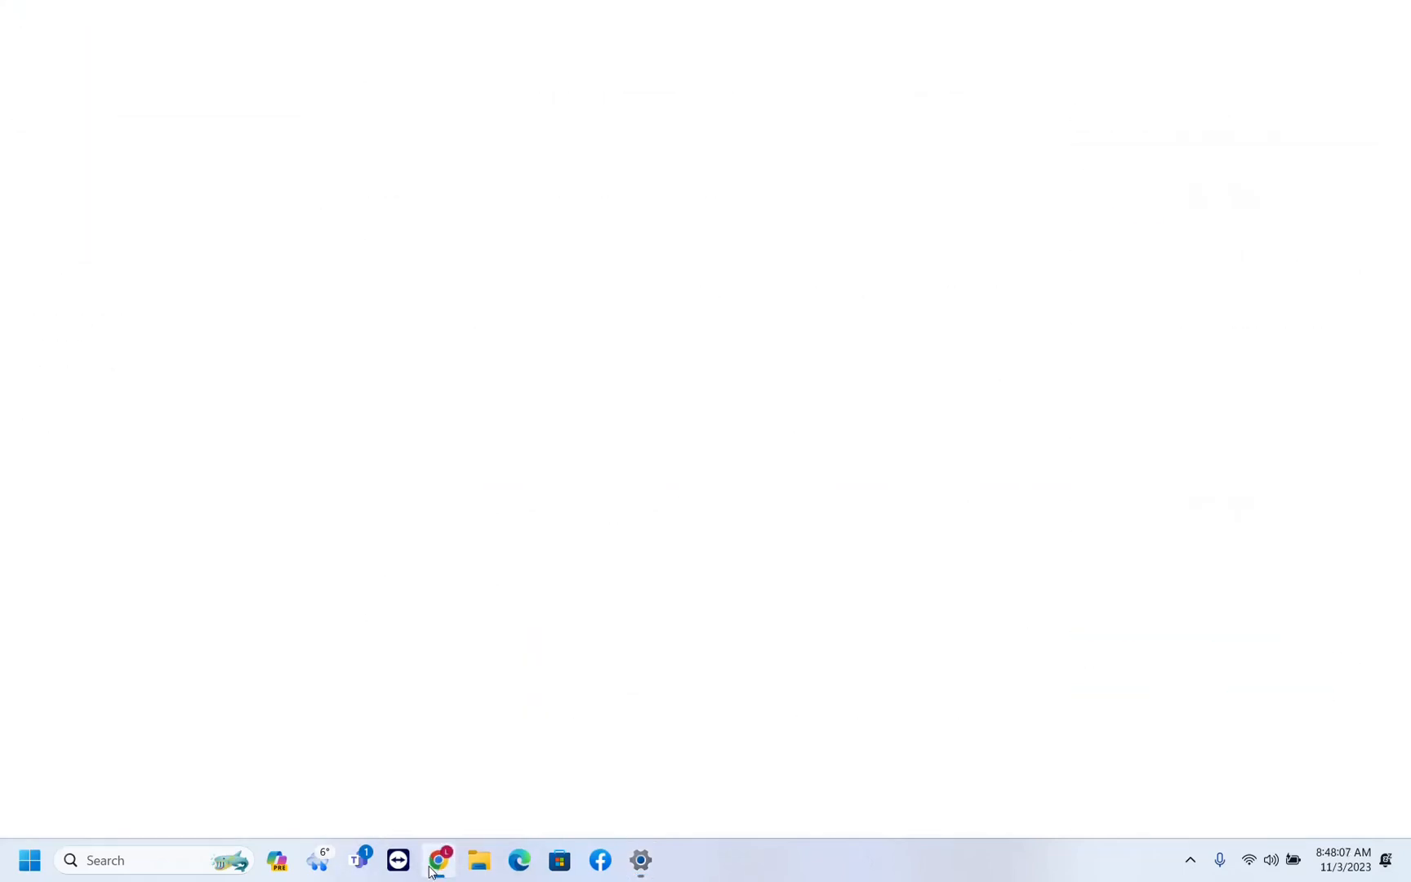
Return to Chrome's Download Windows 11 tab and scroll through the Version 23H2 page.
click(441, 860)
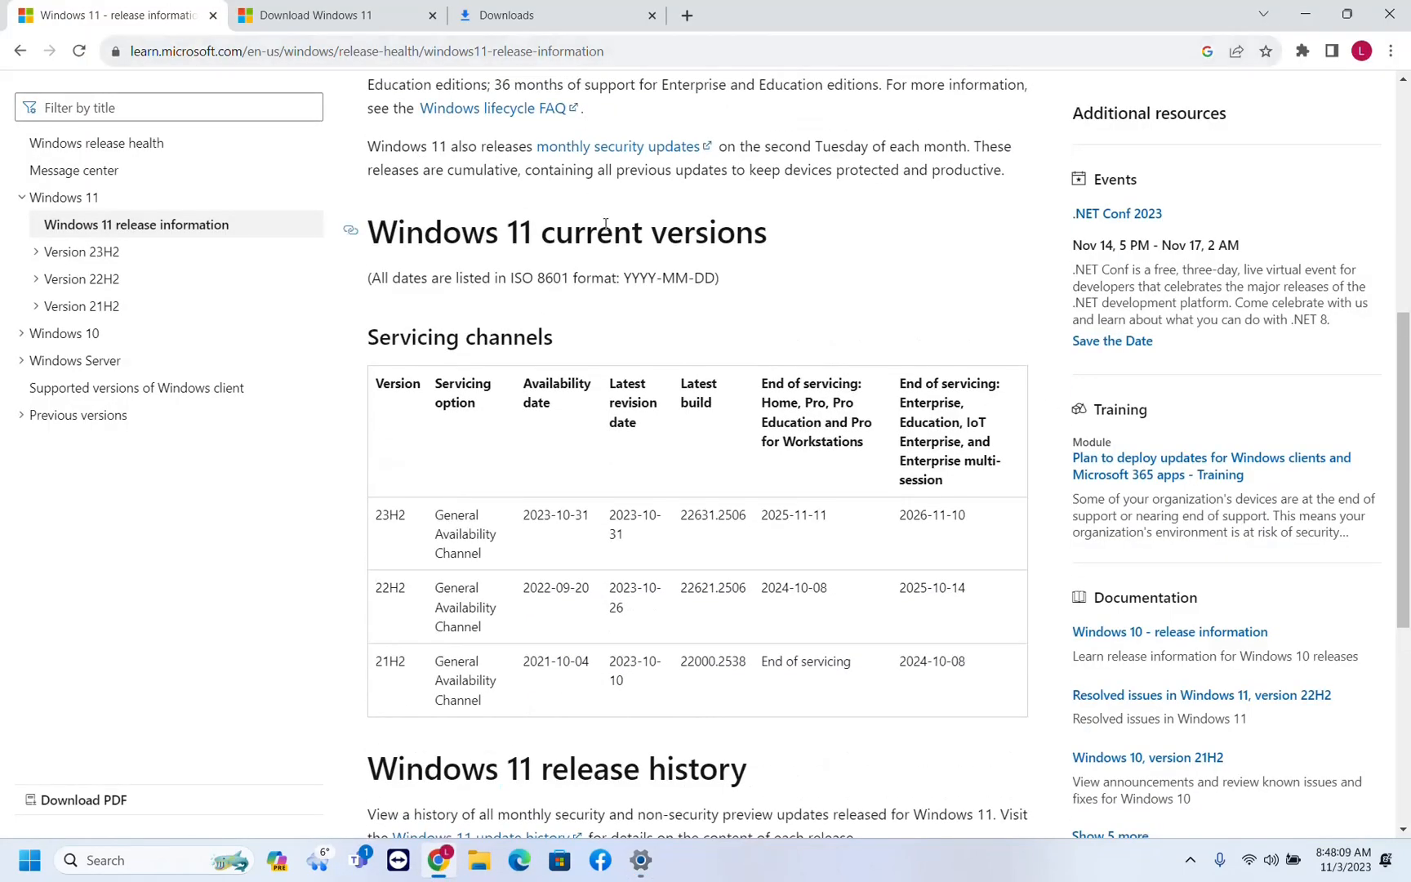
click(315, 15)
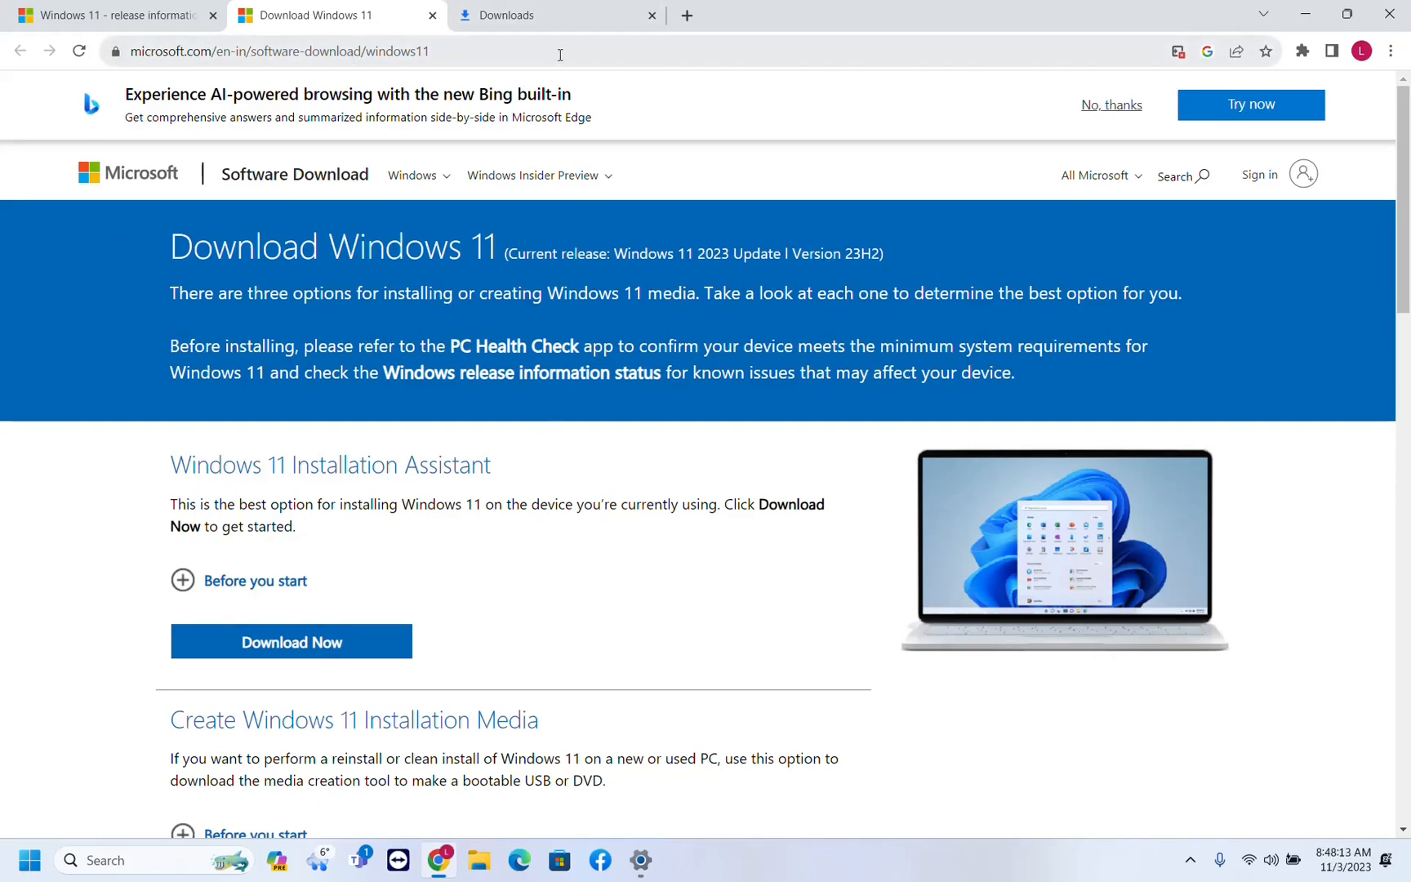
mouse_move(486, 54)
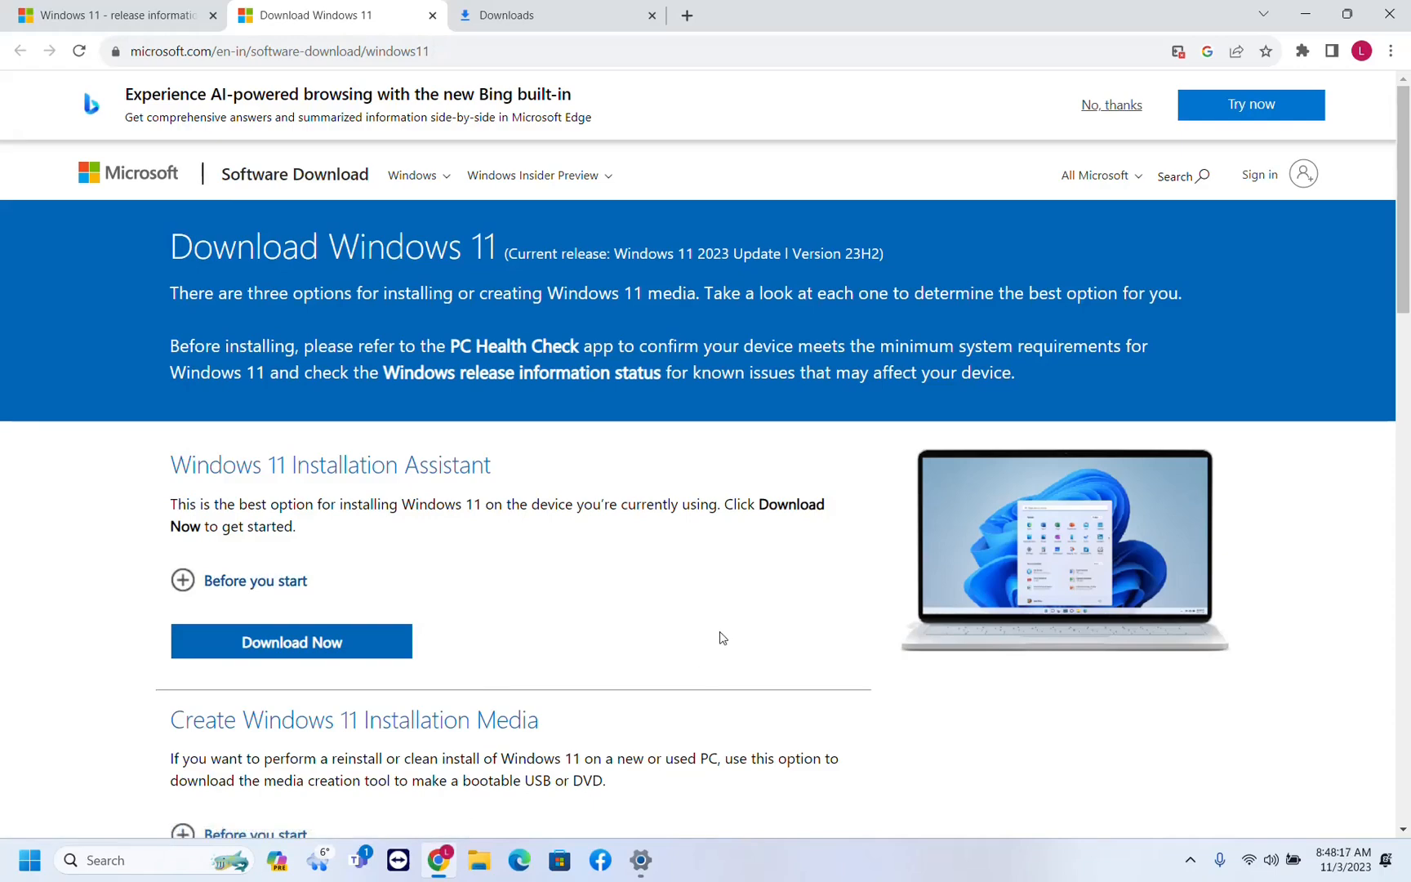
scroll(down, 3)
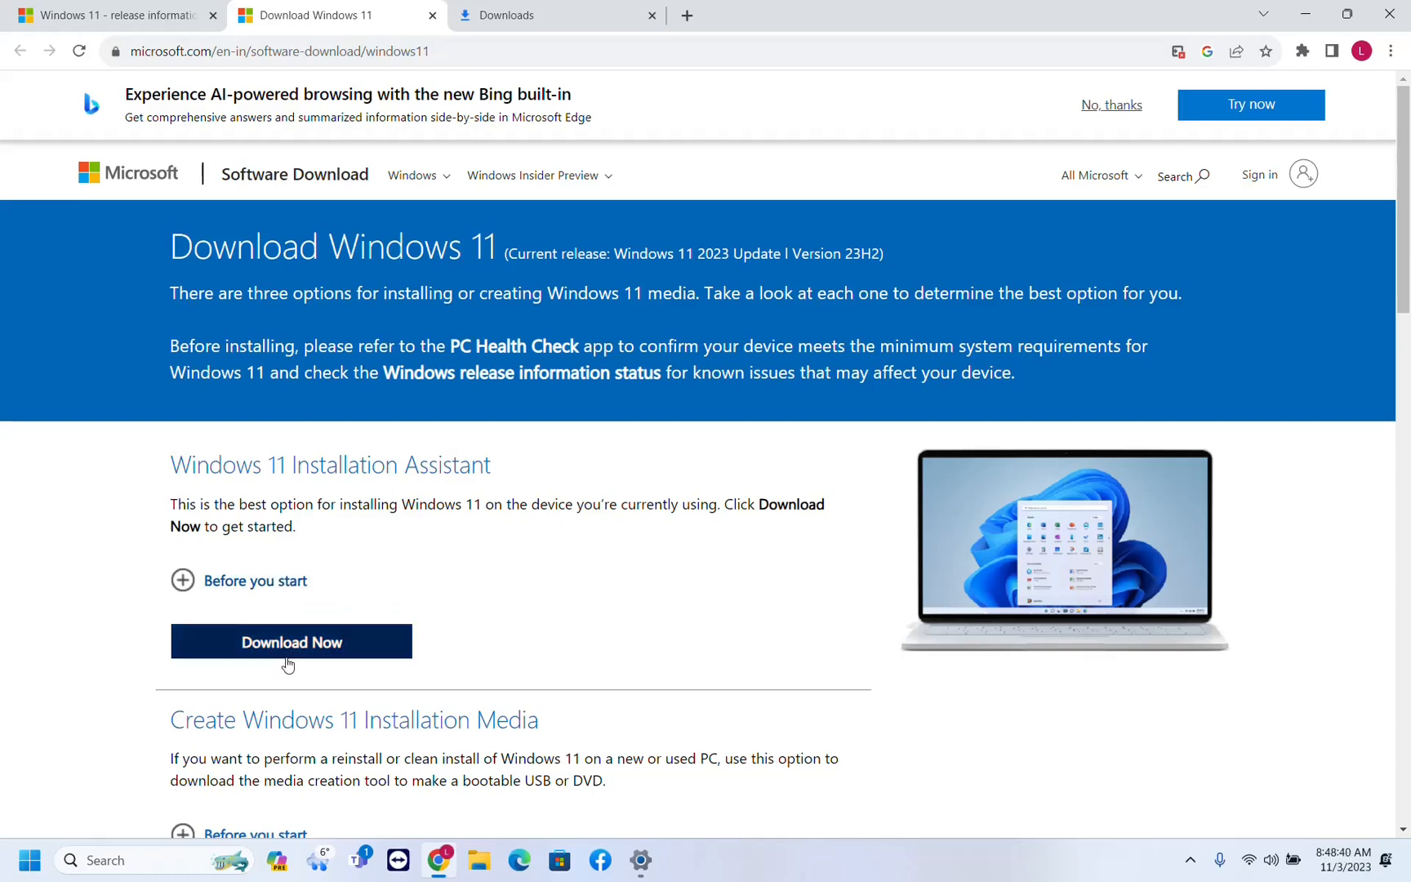
Download the 4.0 MB Installation Assistant and highlight 'Current release Version 23H2'.
click(291, 642)
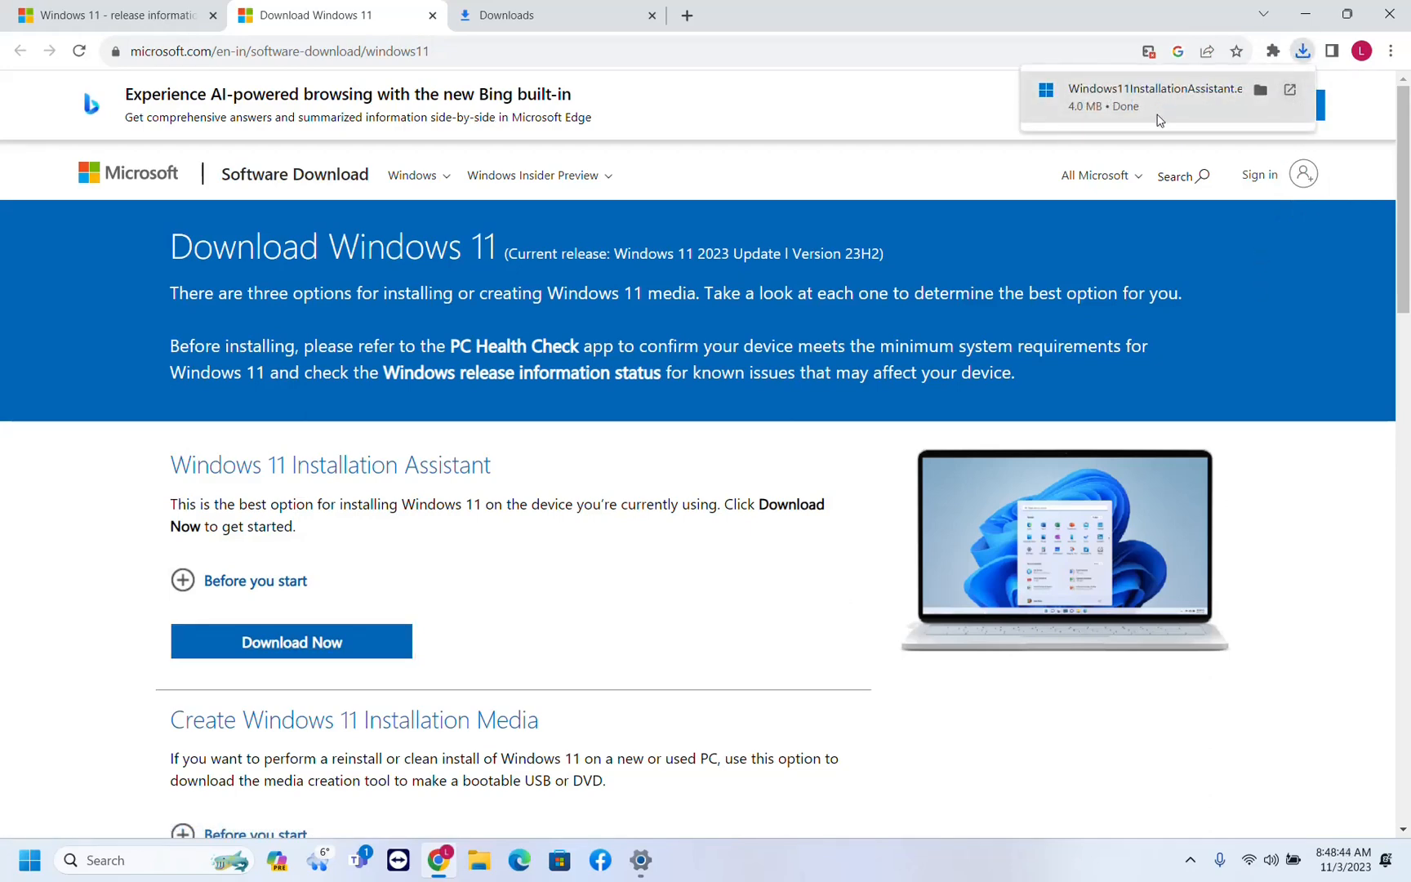
mouse_move(666, 657)
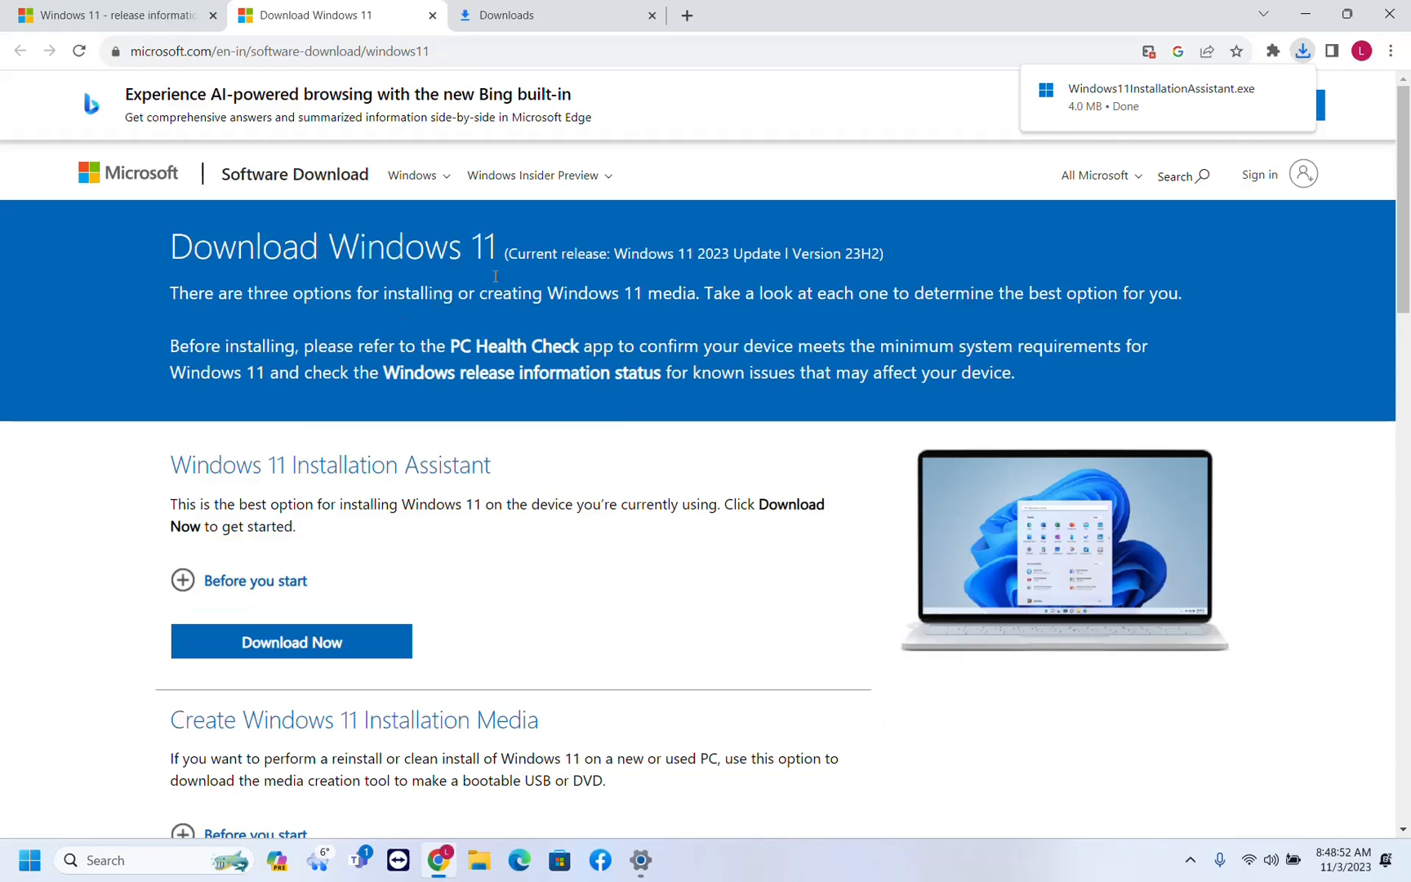
drag(511, 253, 659, 253)
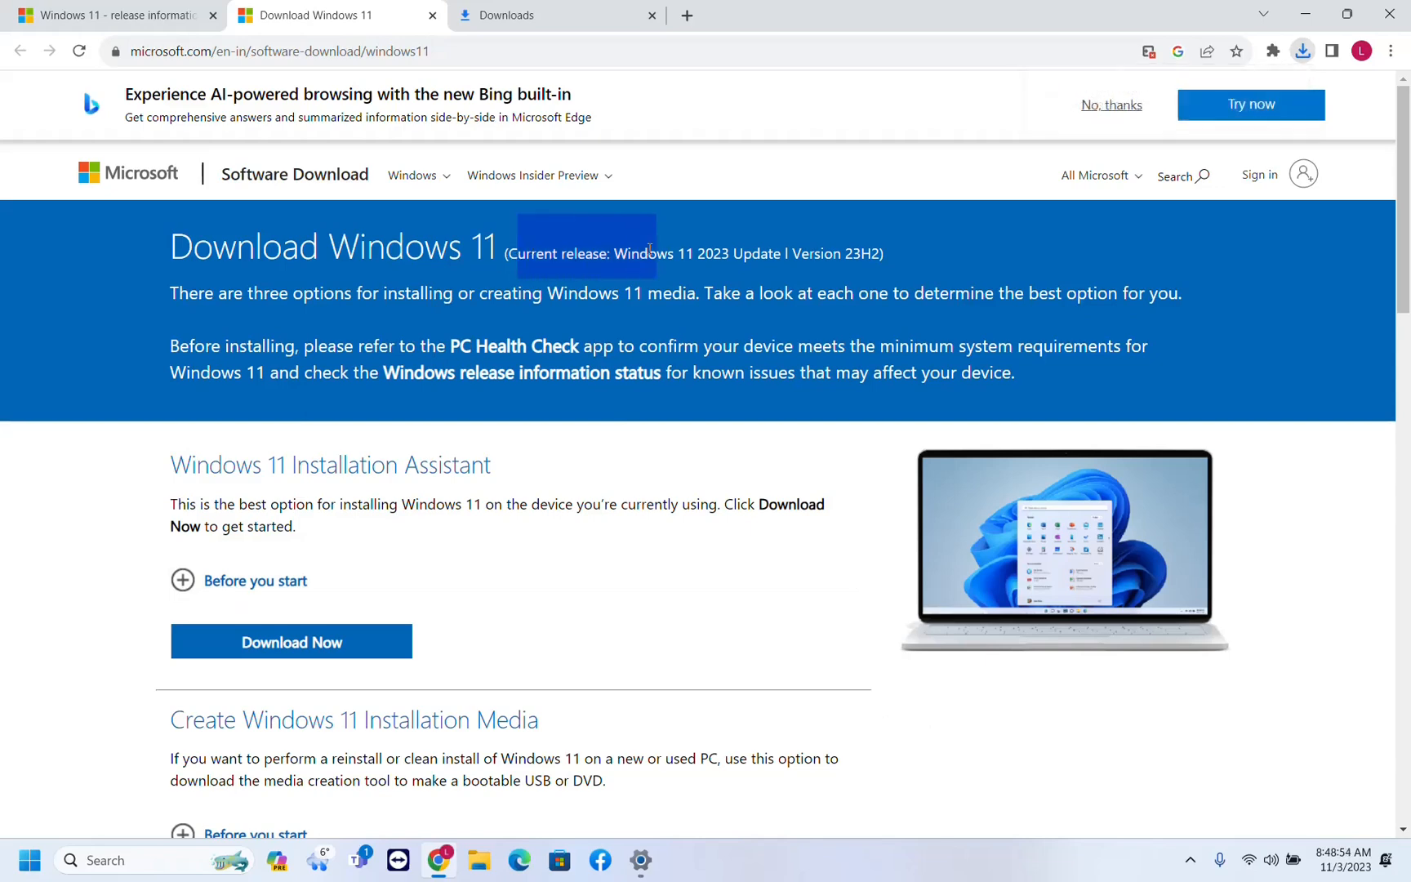
drag(654, 253, 858, 253)
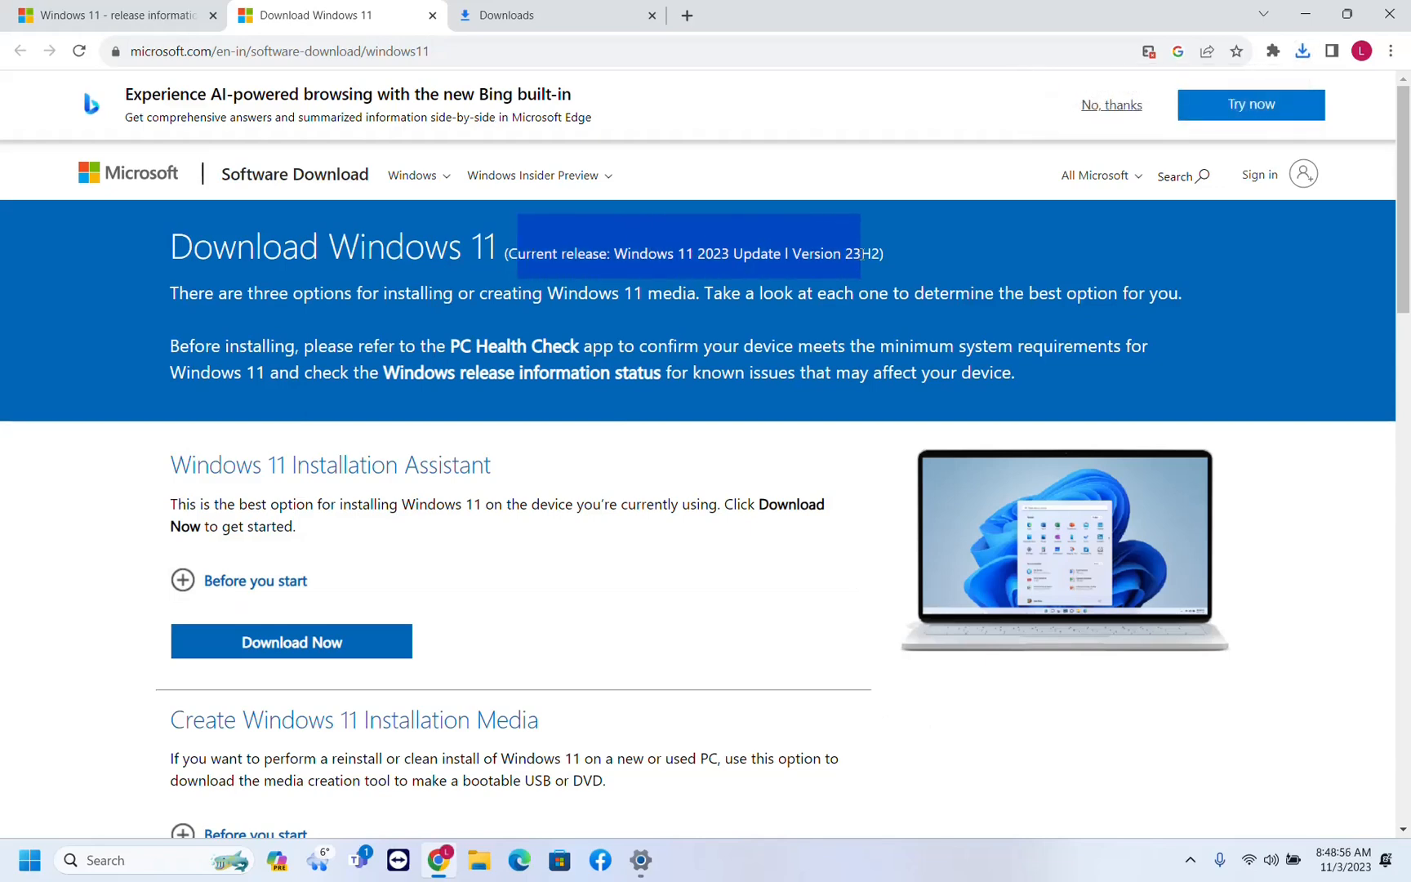
Select Windows 11 (multi-edition ISO) under Download Windows 11 Disk Image (ISO).
scroll(down, 3)
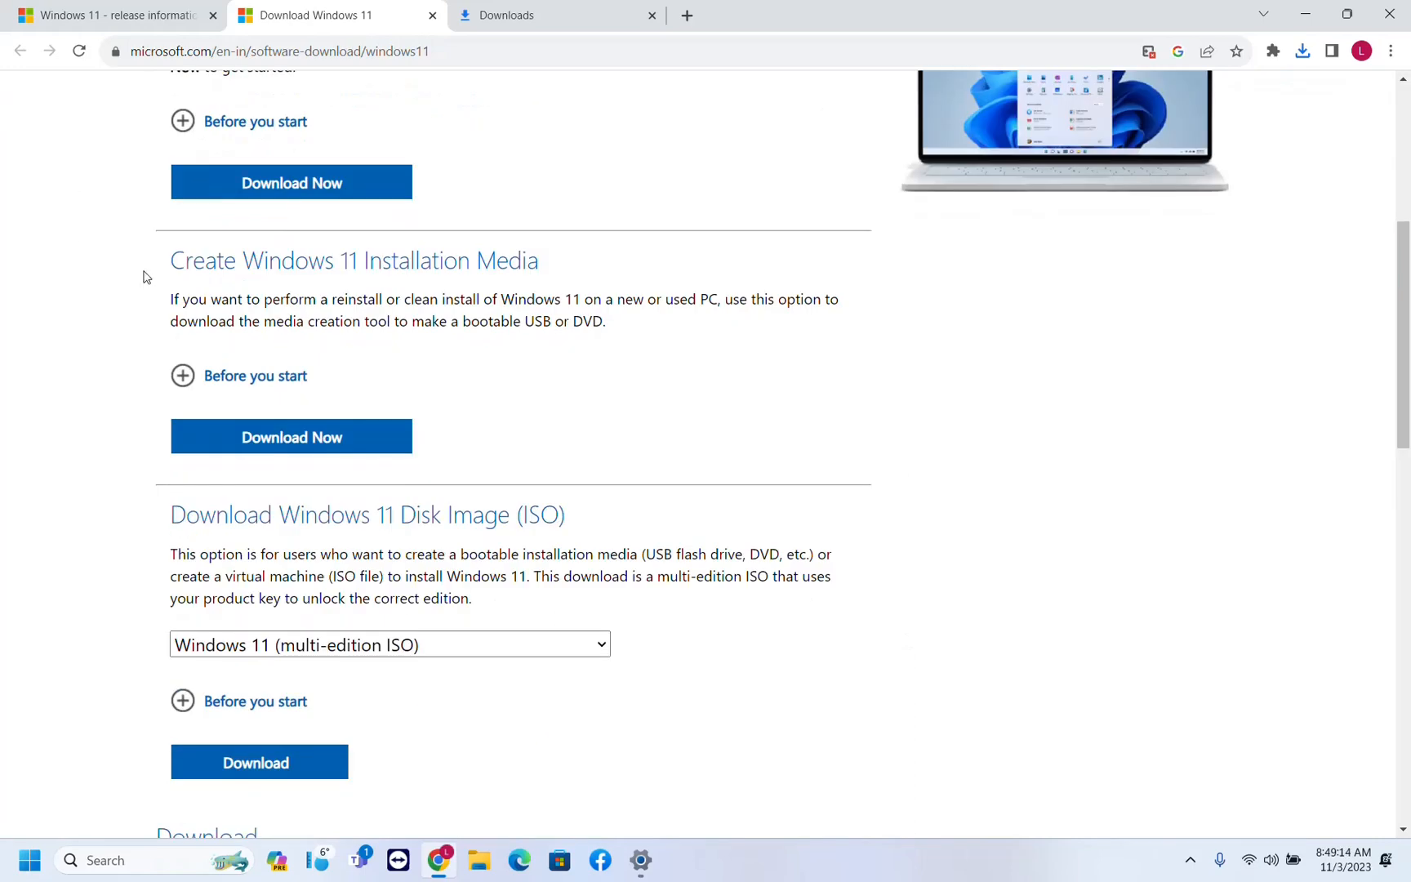
mouse_move(680, 284)
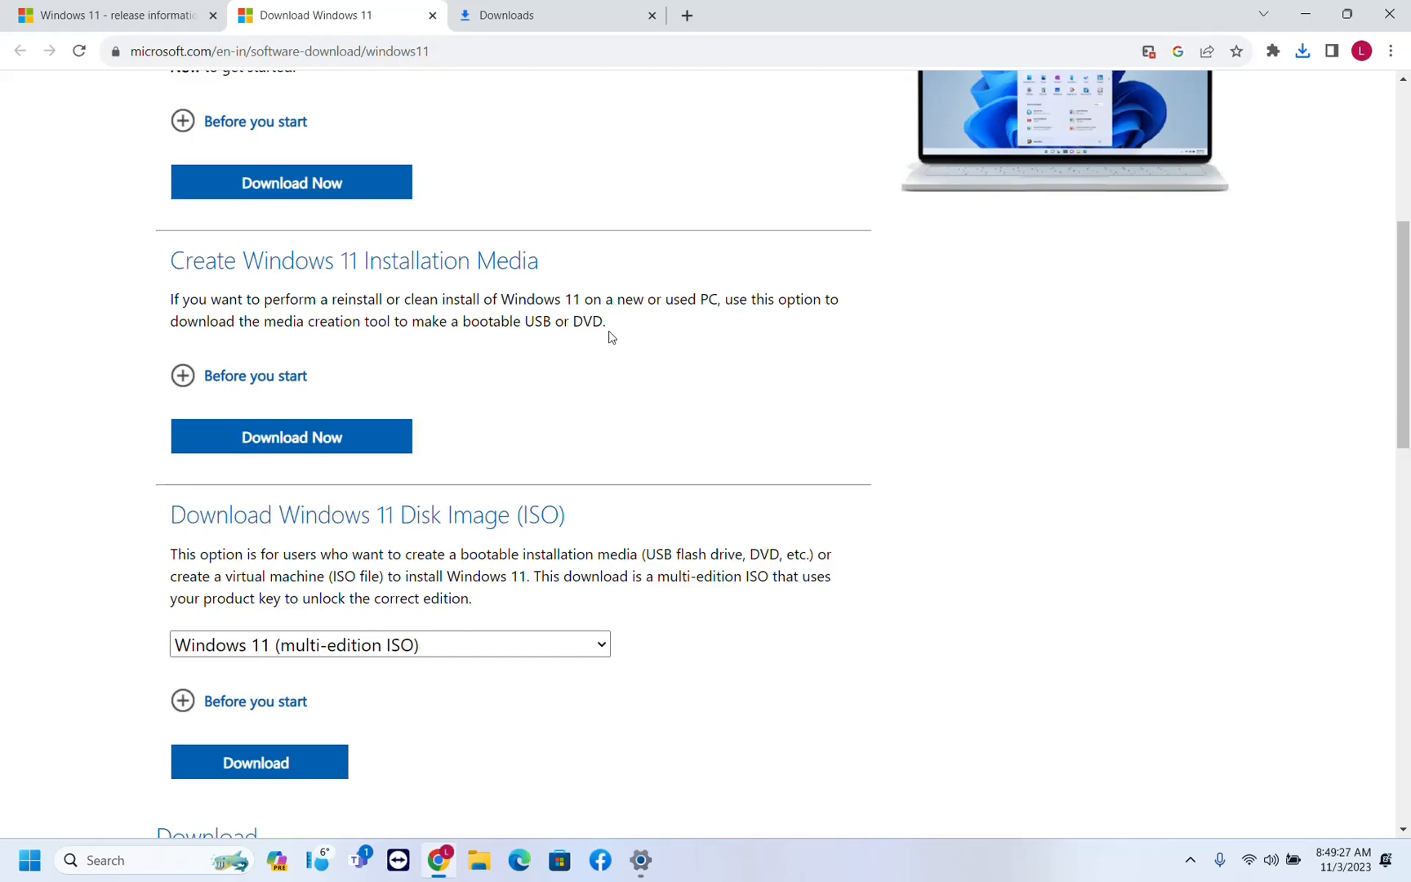
scroll(down, 3)
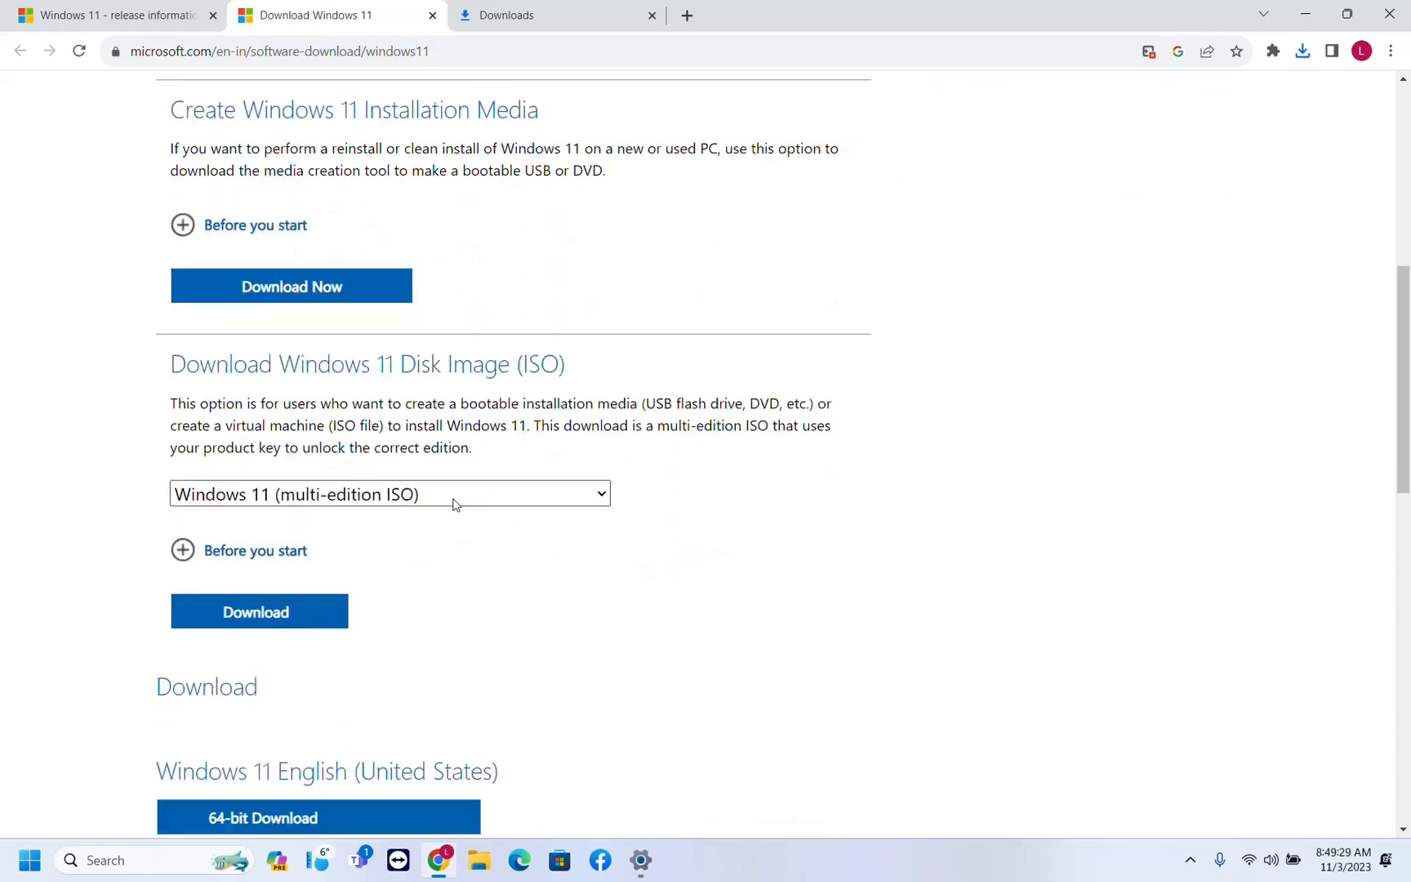
scroll(down, 3)
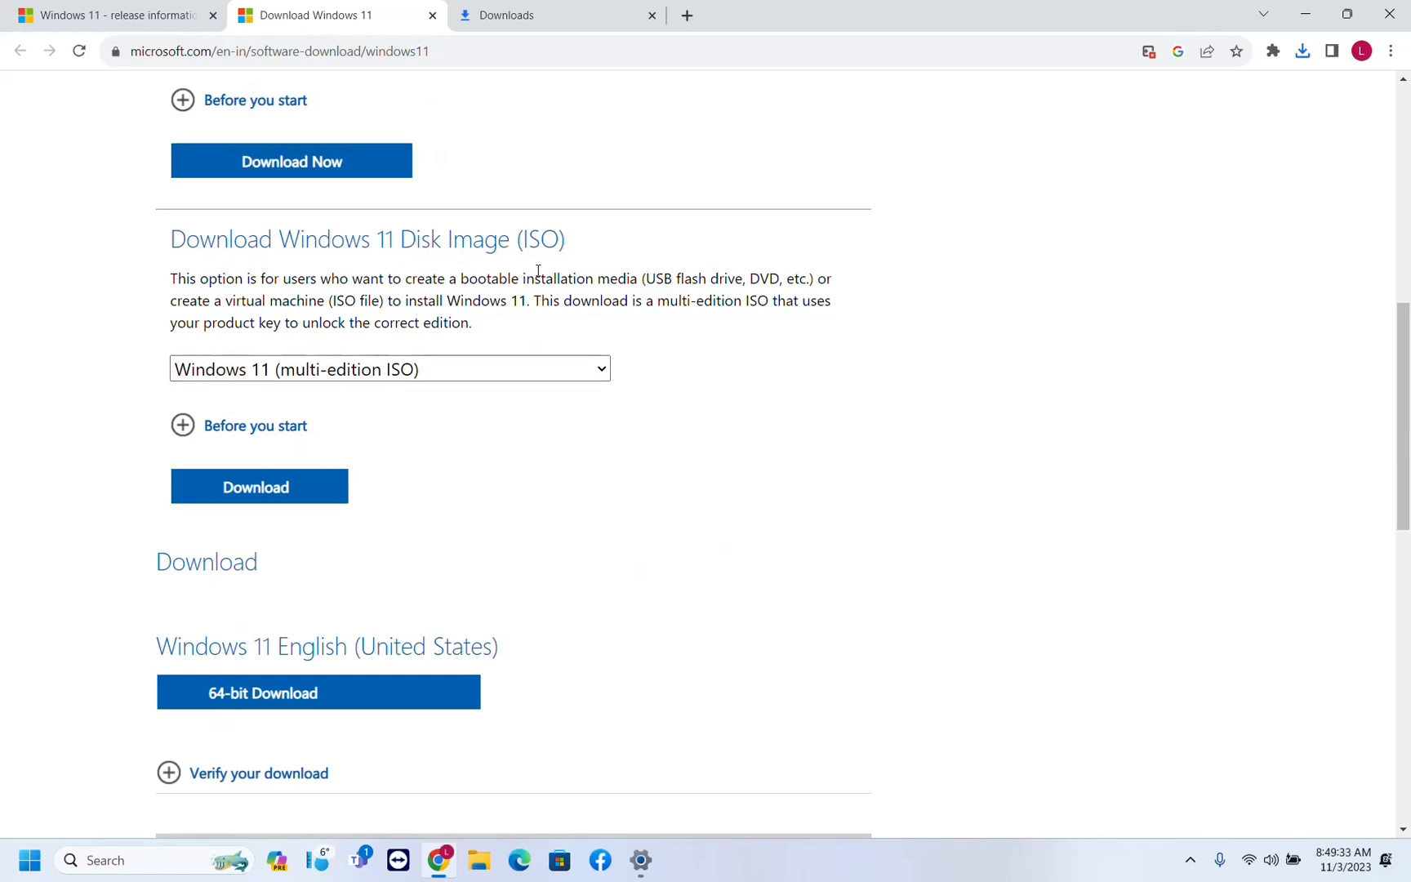
click(389, 368)
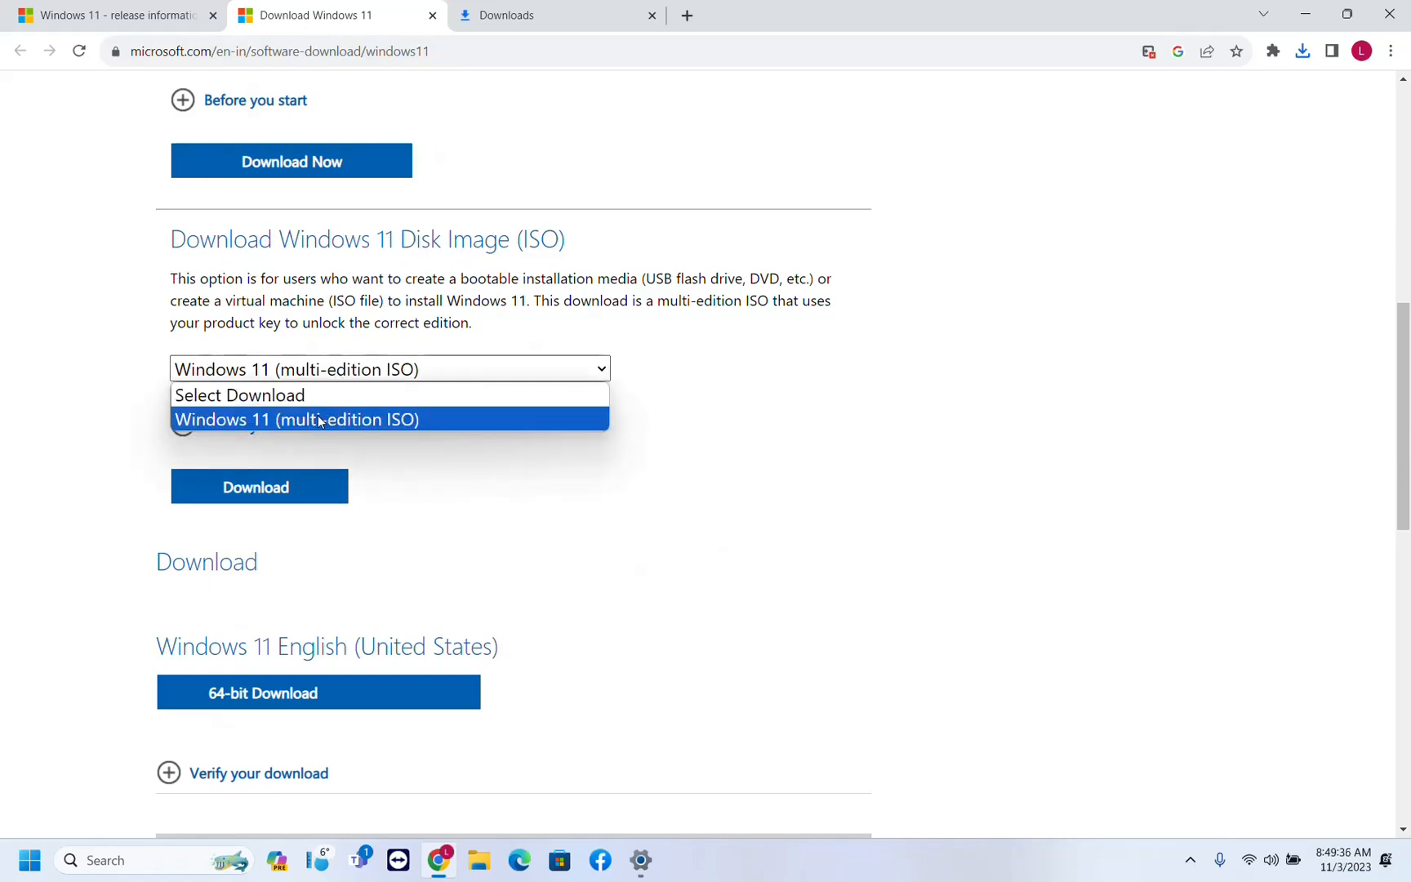
click(296, 418)
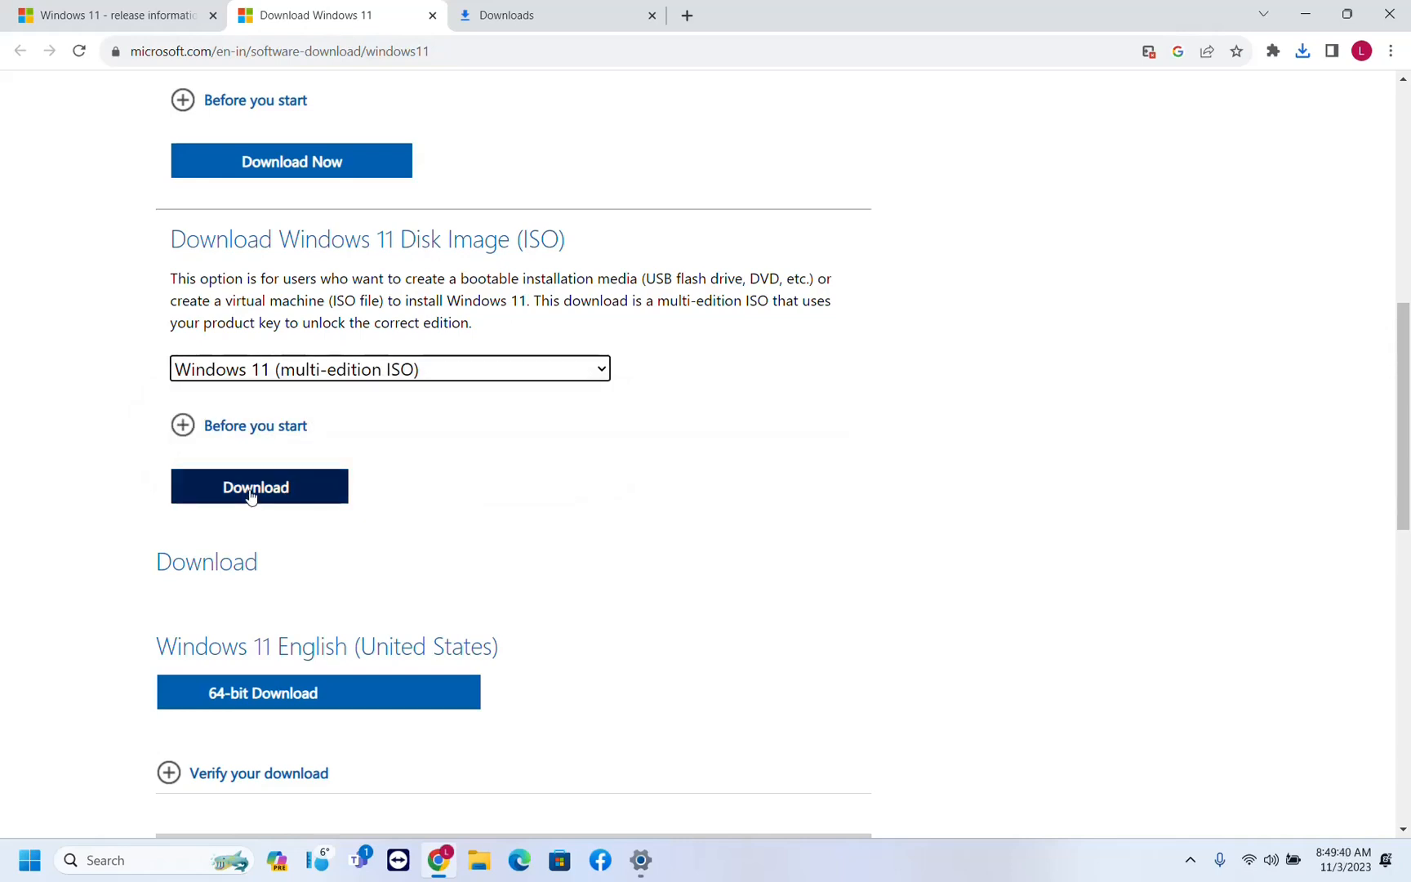
Request the ISO and confirm English (United States) as the product language.
click(259, 486)
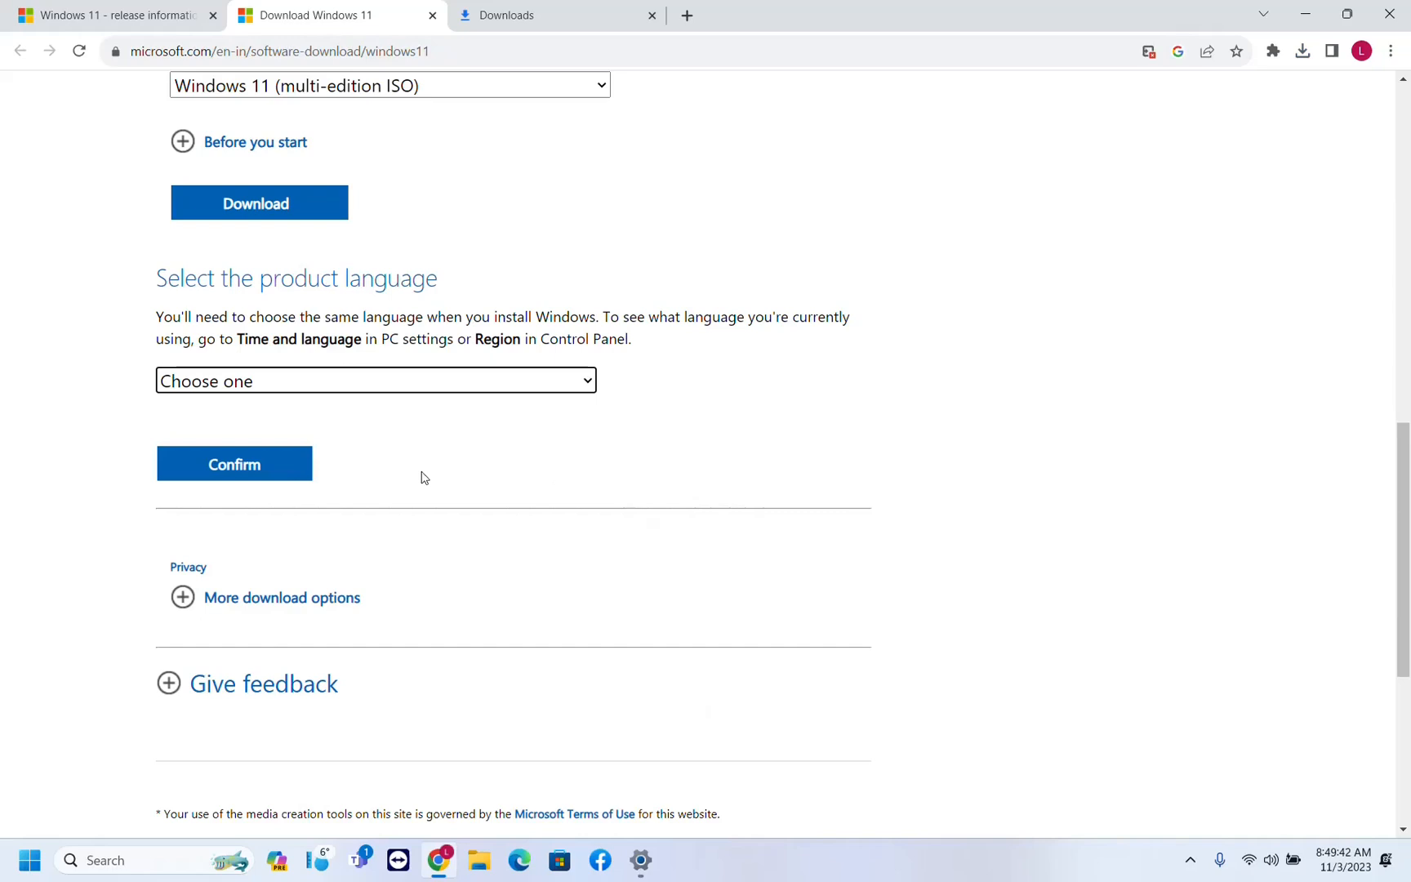
click(376, 380)
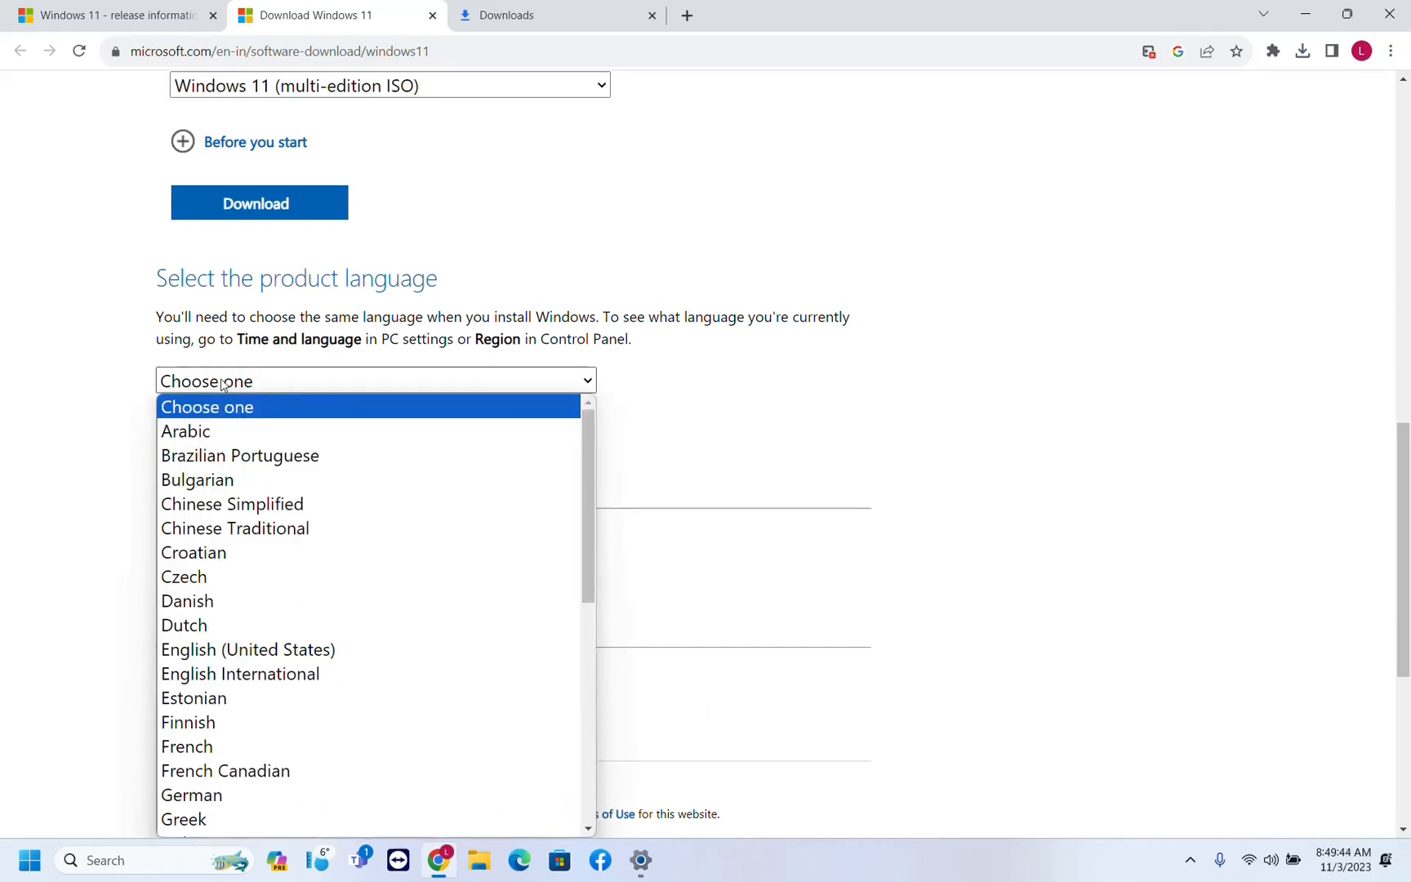
click(248, 649)
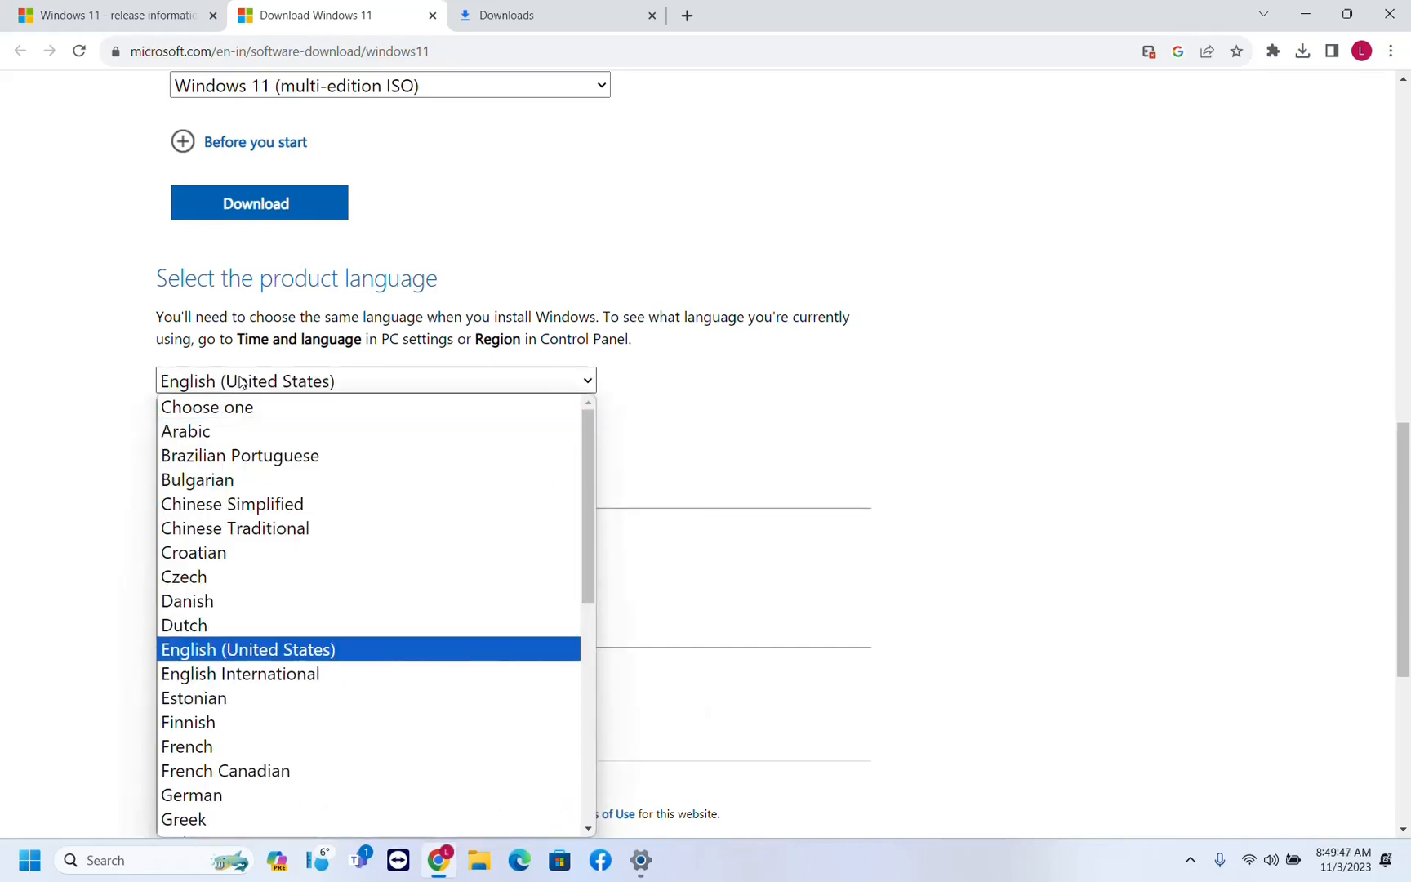
click(248, 649)
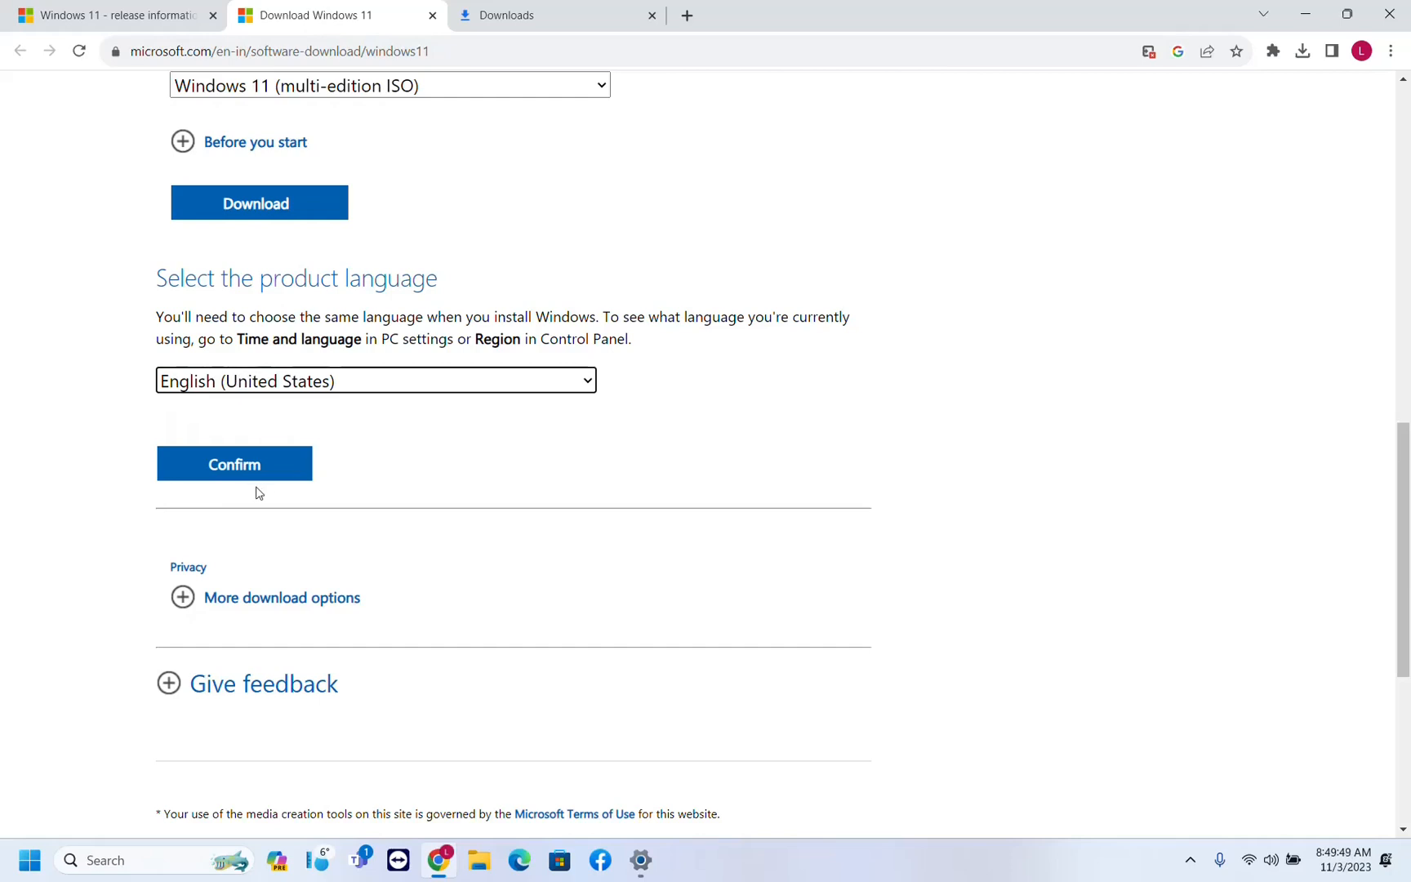
click(233, 464)
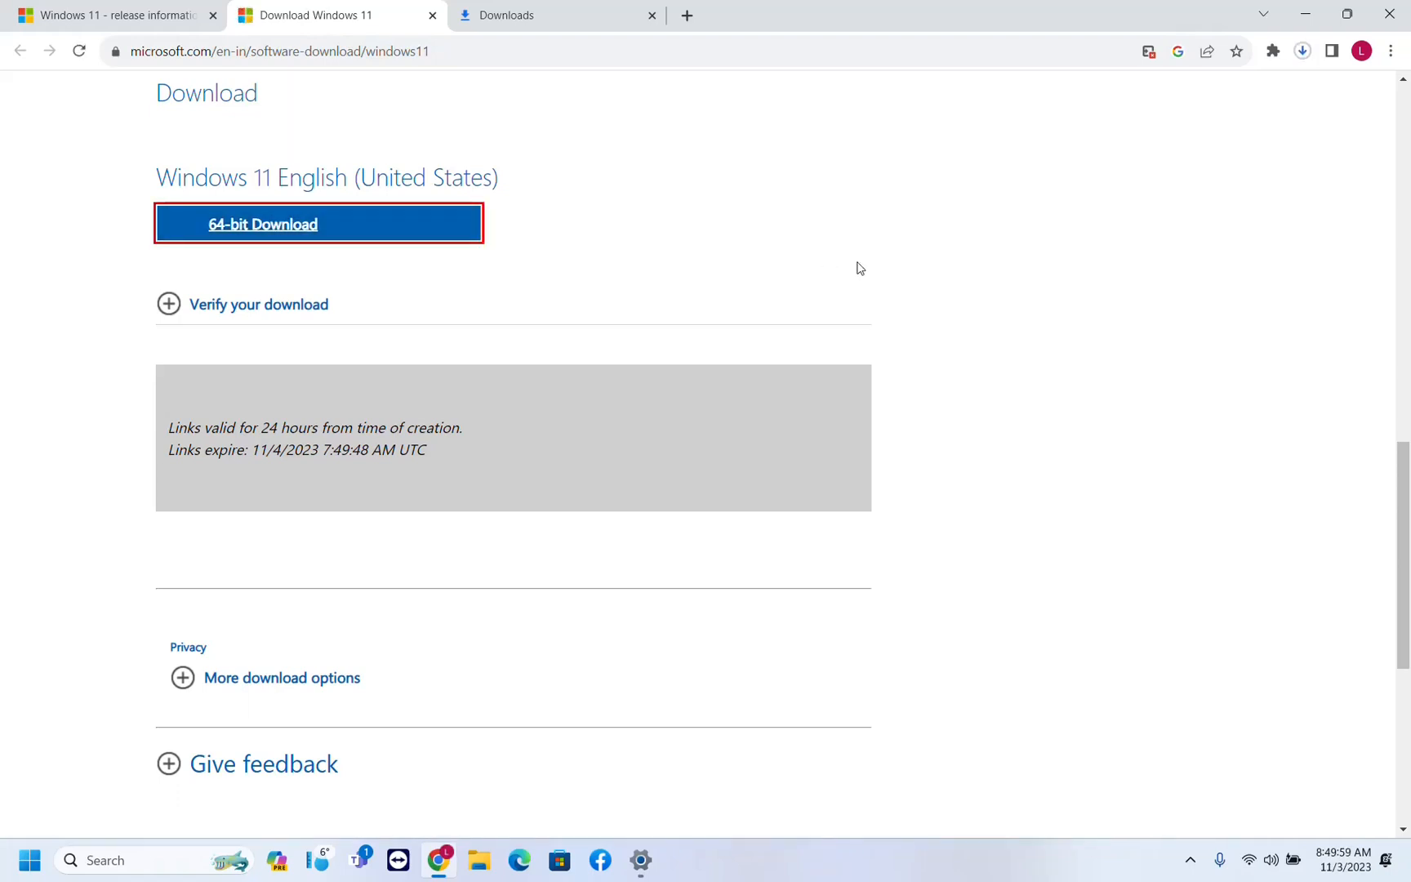
Start the 64-bit download of Win11_23H2_English_x64.iso.
click(1301, 52)
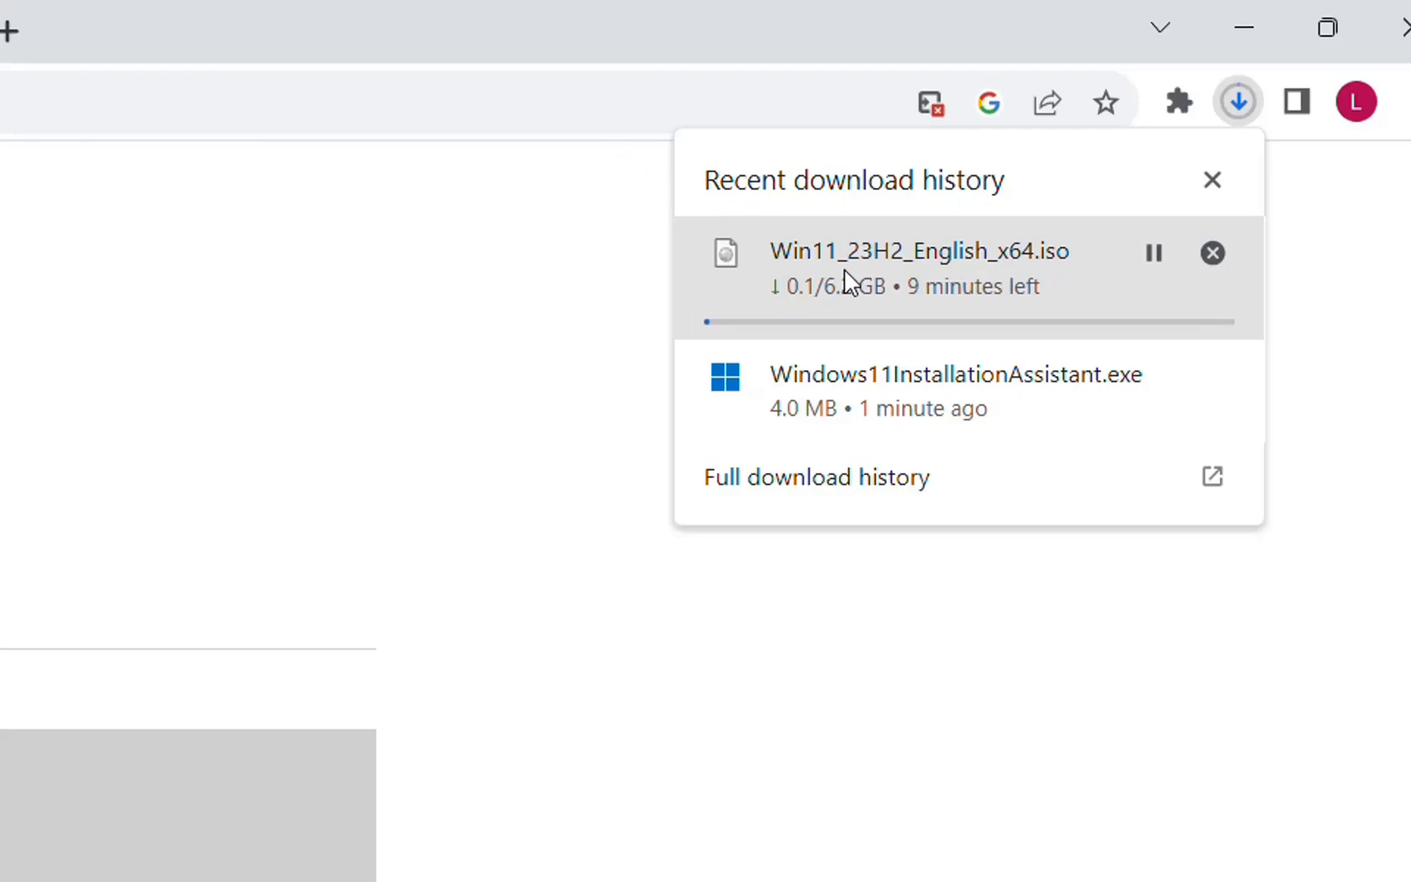
mouse_move(862, 326)
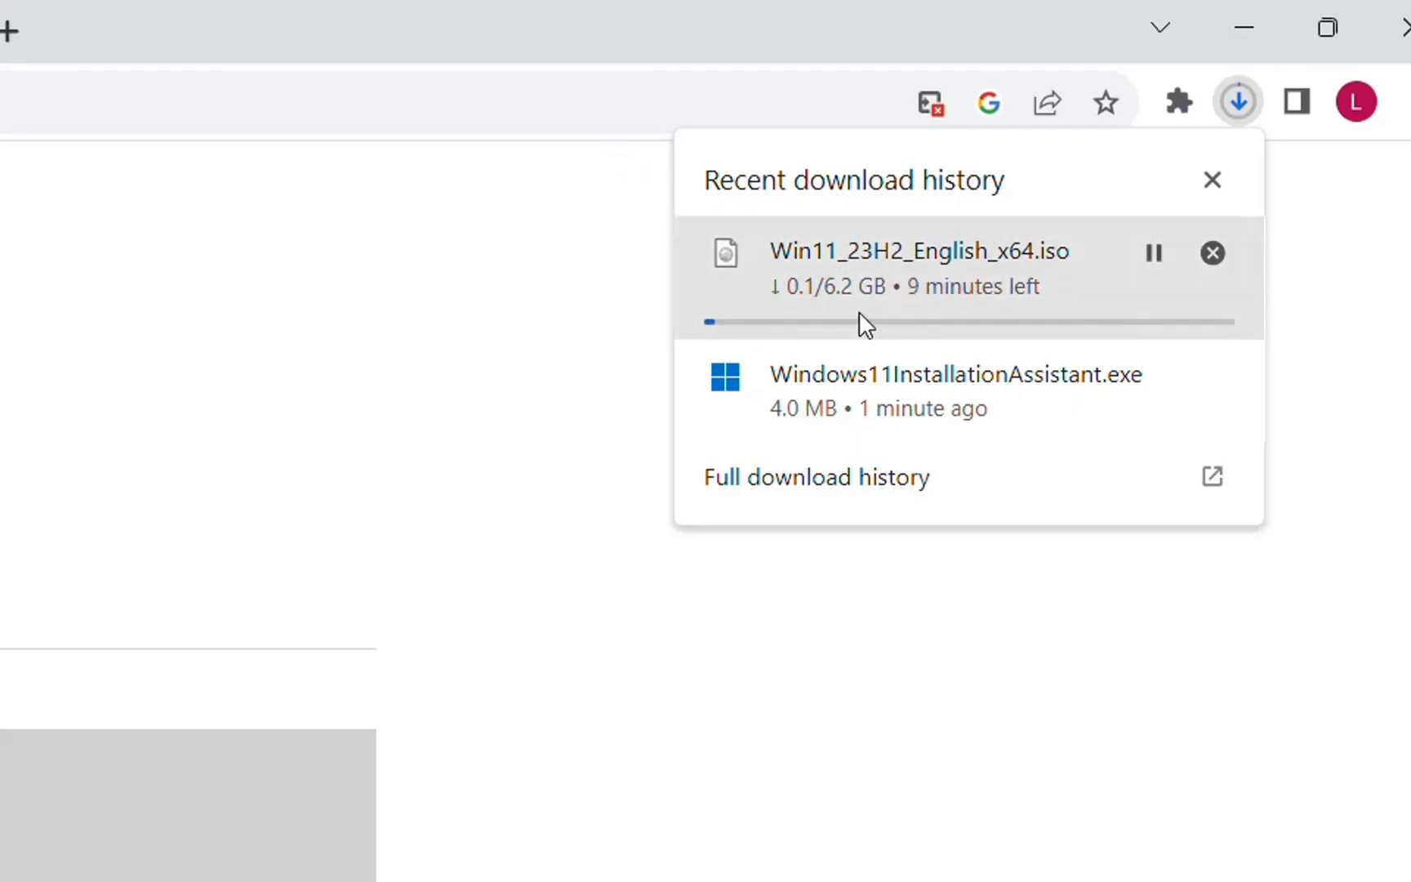